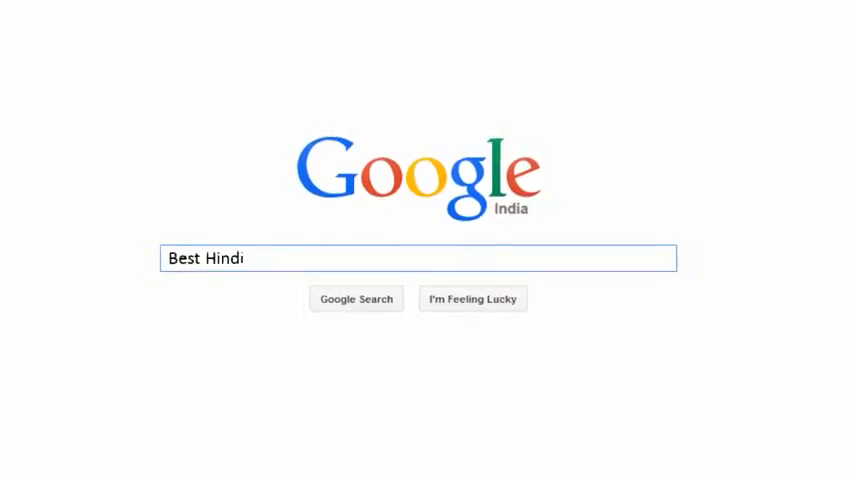
# Search Google for 'video tutorials for computer science'
pyautogui.write('video tutorials for computer science')
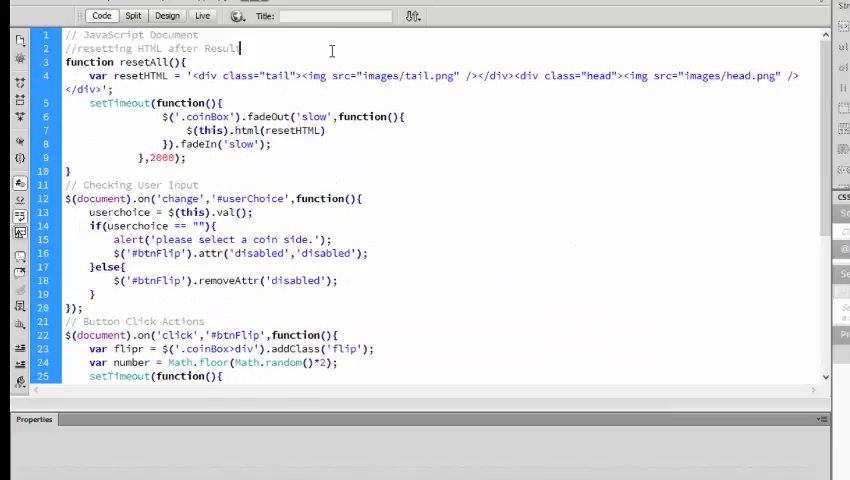
# Declare 'var result;' and assign result 'head' in the if branch and 'tail' in the else branch
pyautogui.write('var re')
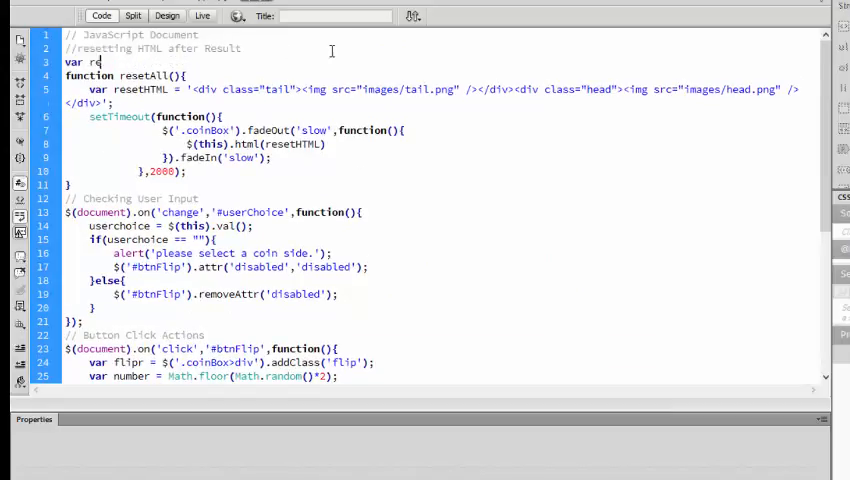
pyautogui.write('sult')
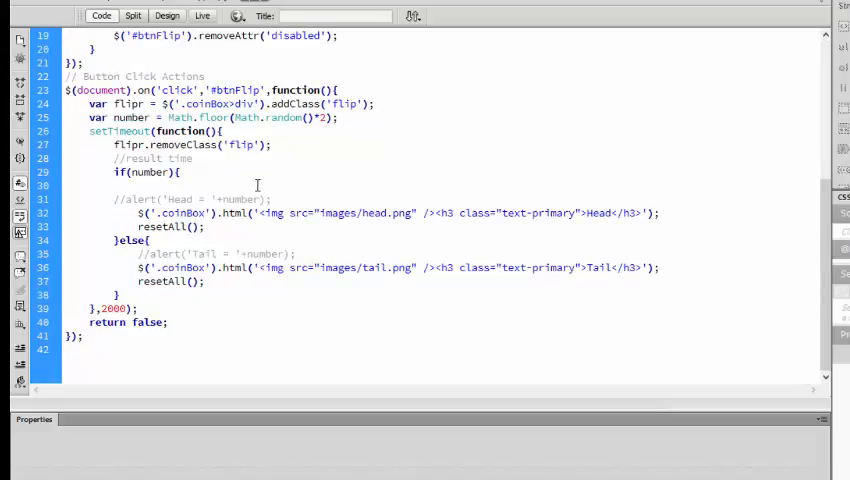
pyautogui.write("result = 'he")
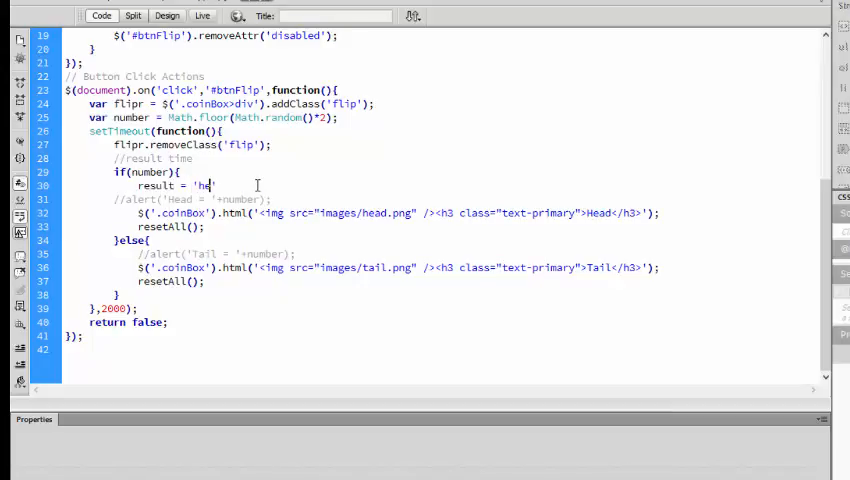
pyautogui.write('ad')
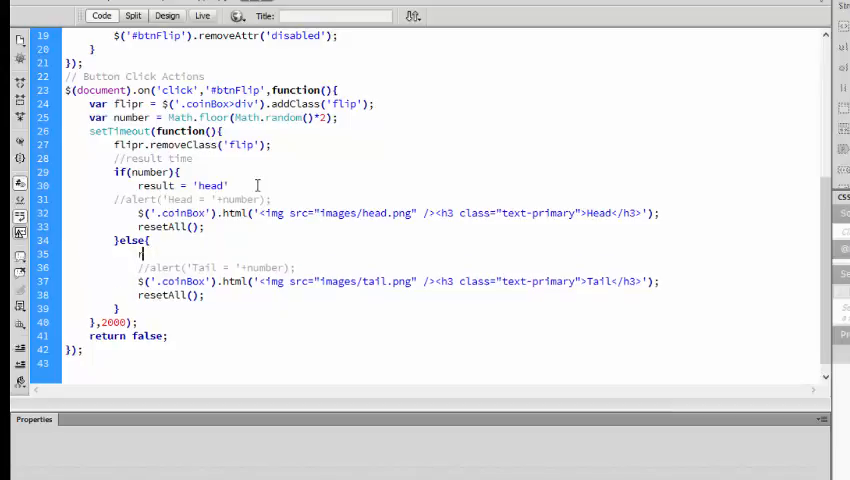
pyautogui.write("result = '")
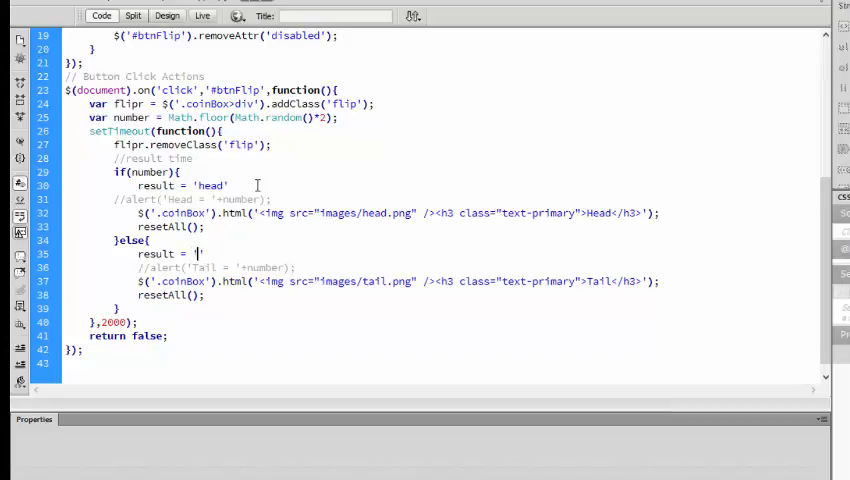
pyautogui.write("tail';")
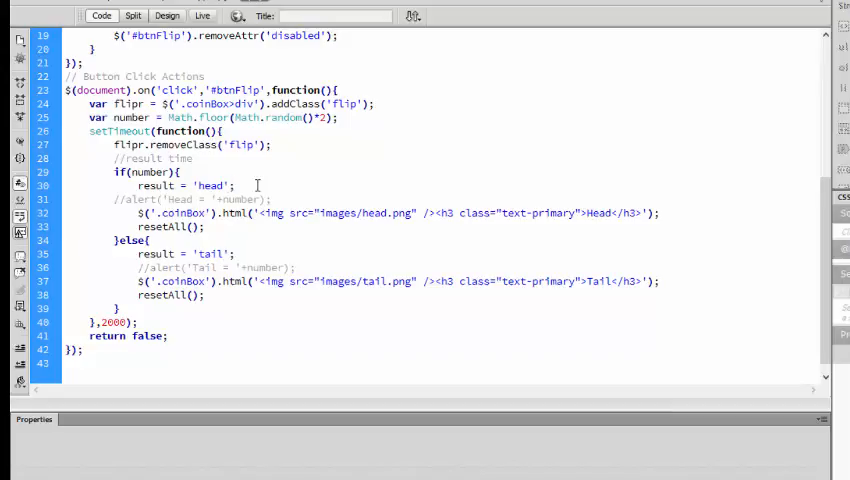
pyautogui.click(235, 185)
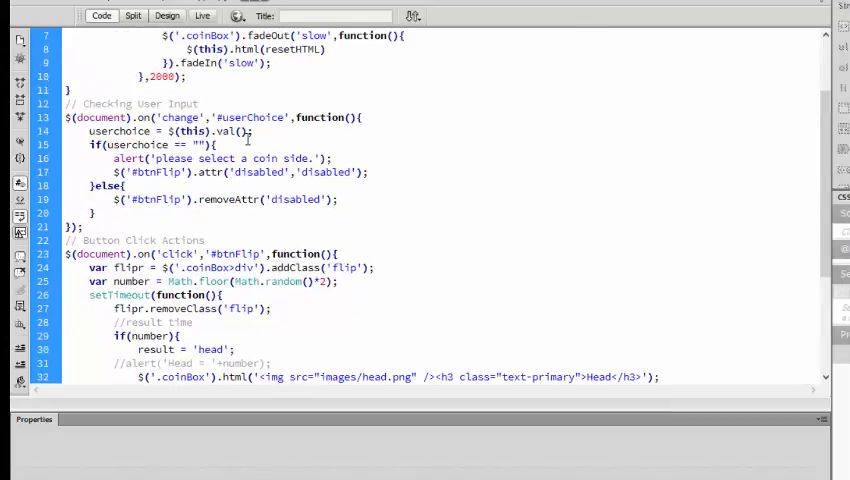
# Append ',userchoice' to the result declaration and return userchoice from the #userChoice change handler
pyautogui.doubleClick(250, 117)
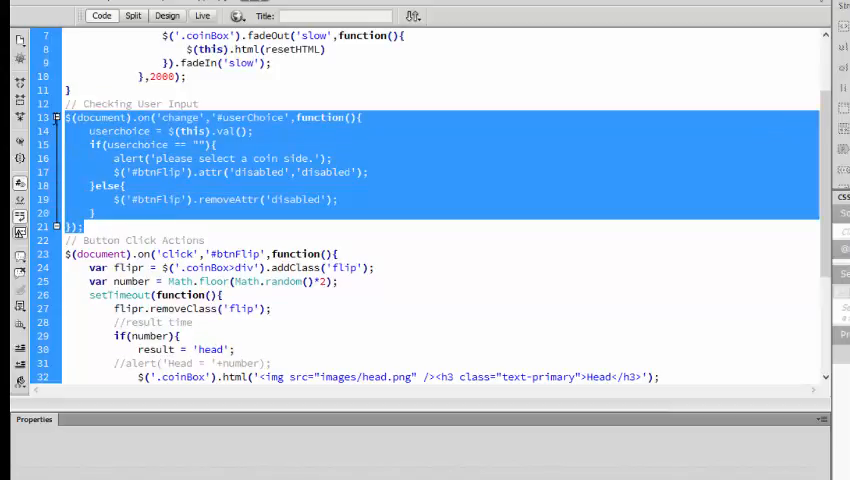
pyautogui.scroll(-3)
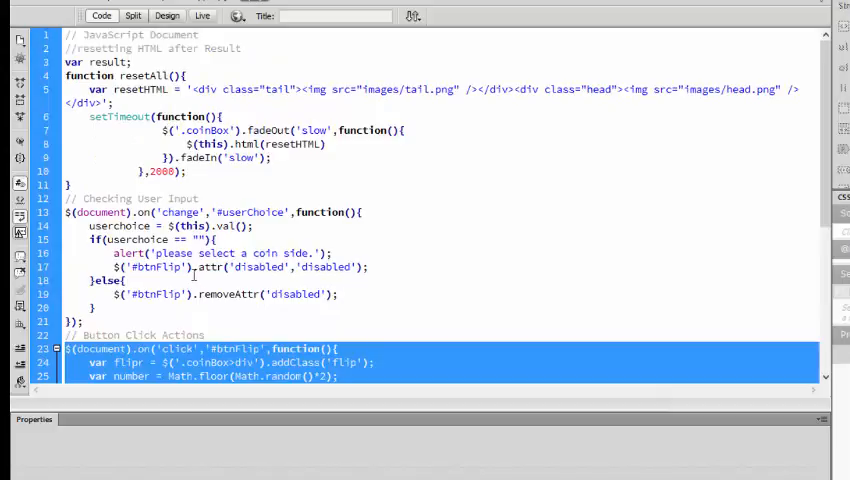
pyautogui.scroll(-3)
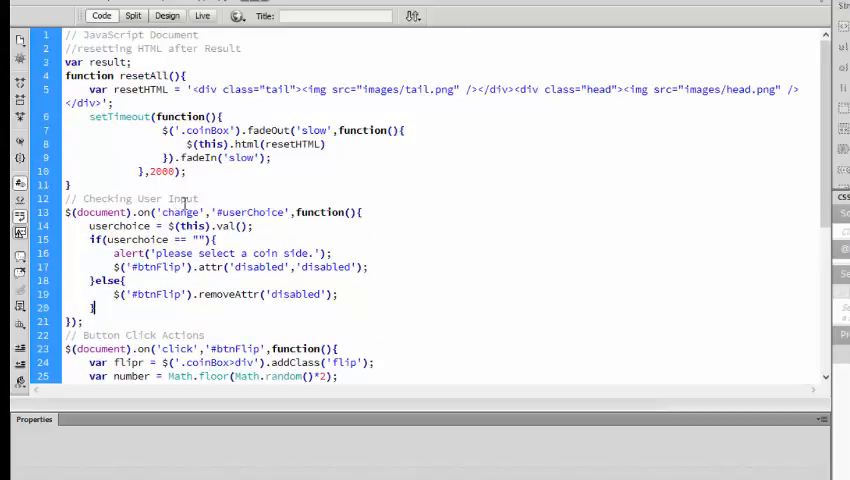
pyautogui.scroll(-3)
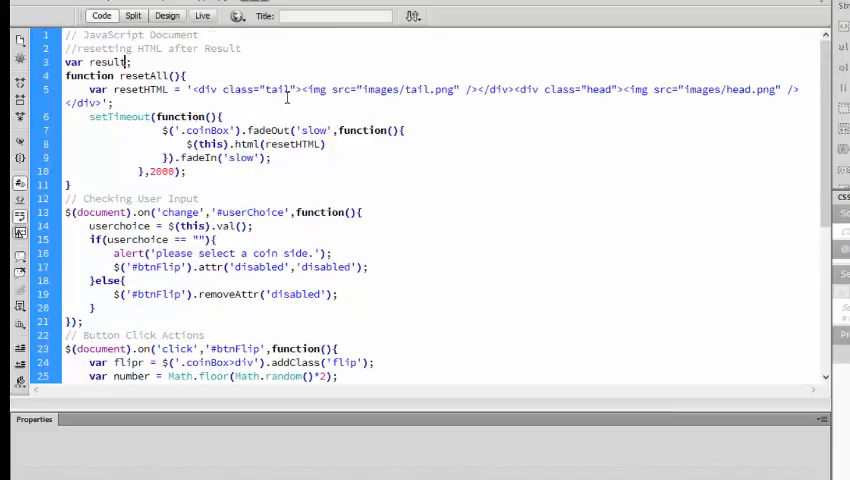
pyautogui.write(',userchoice')
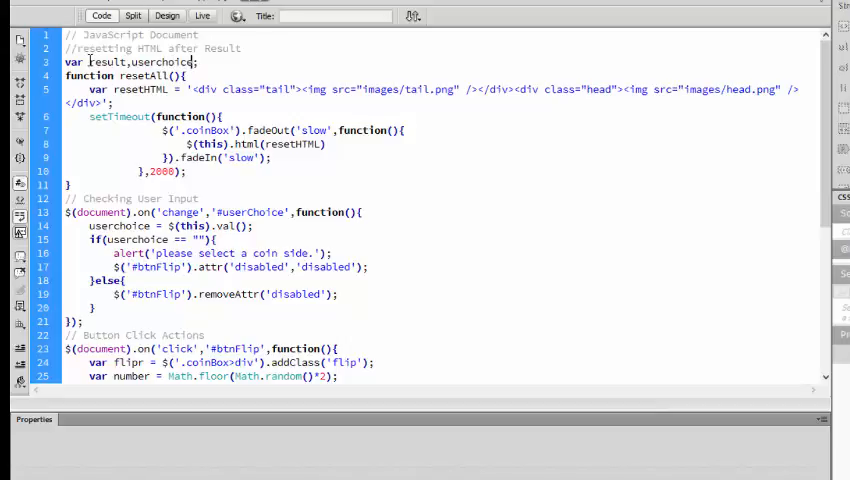
pyautogui.doubleClick(165, 61)
pyautogui.write('return ')
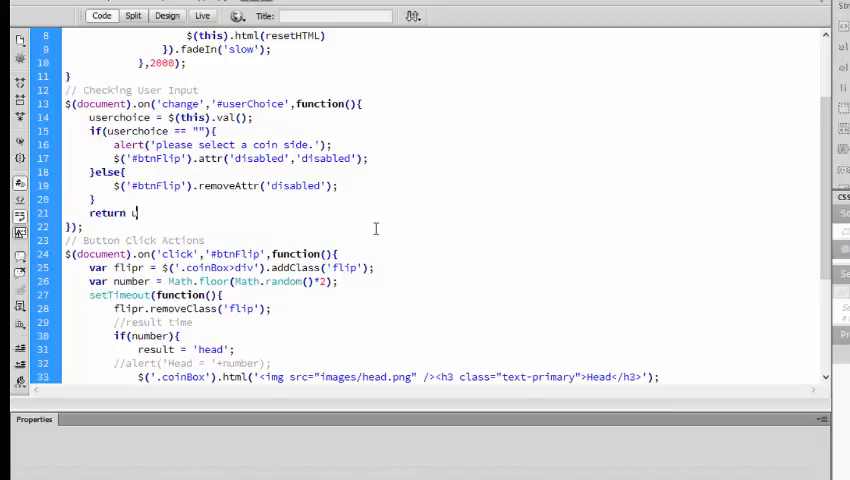
pyautogui.write('userchoice;')
pyautogui.write('// ')
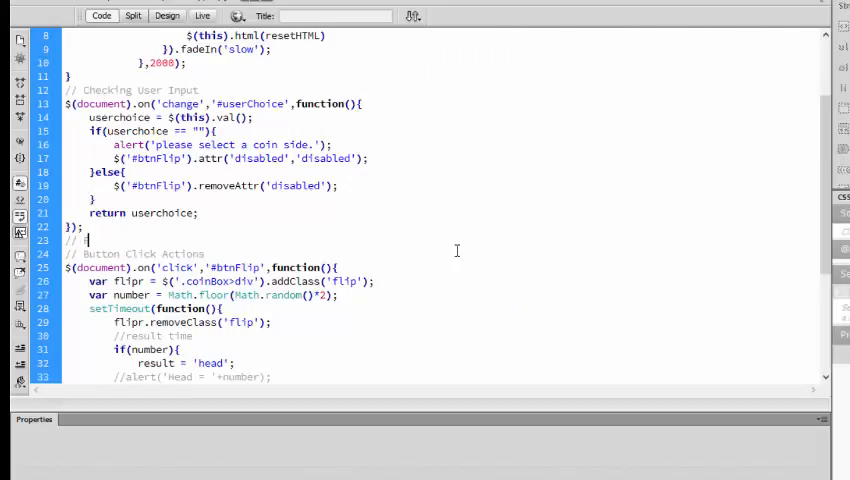
# Define function finalResult(result, userchoice) with an if block comparing result to userchoice
pyautogui.write('Final result declaration')
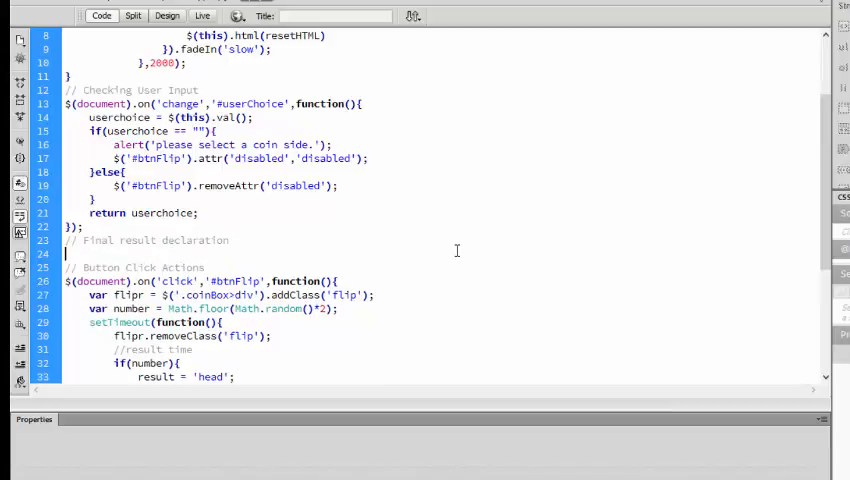
pyautogui.write('fnctic')
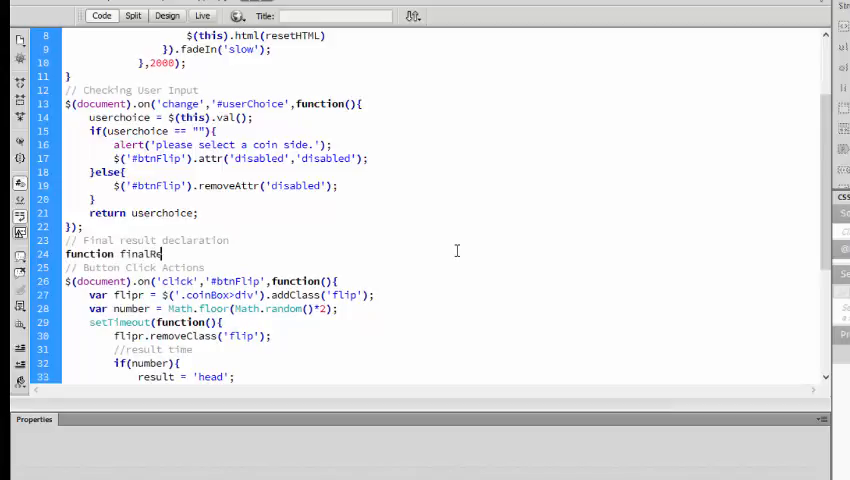
pyautogui.write('sult(){')
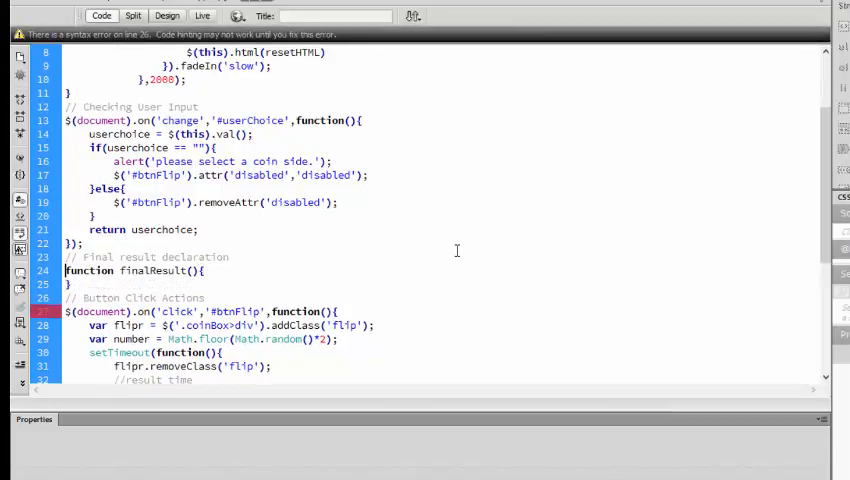
pyautogui.write('if')
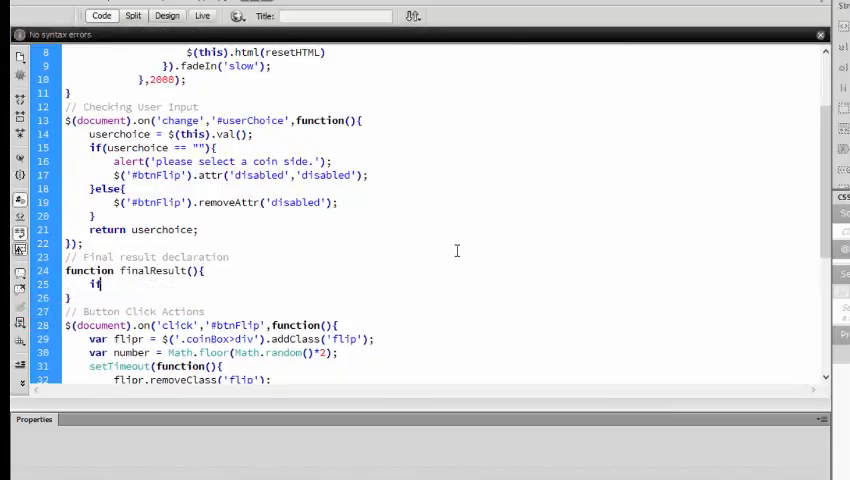
pyautogui.write('()')
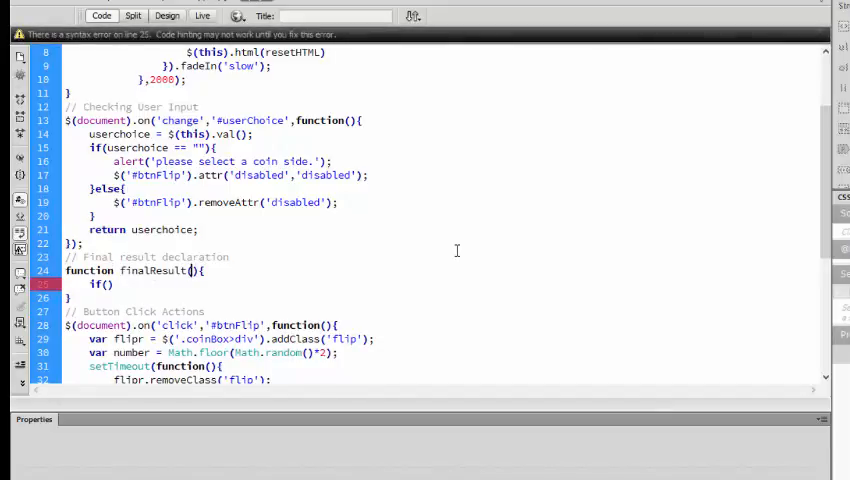
pyautogui.write('result,')
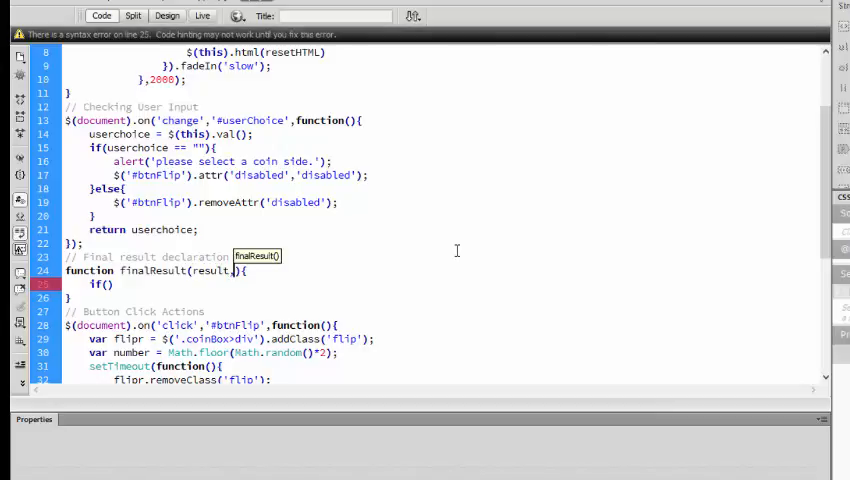
pyautogui.write('userchoice')
pyautogui.click(444, 284)
pyautogui.write('result == ')
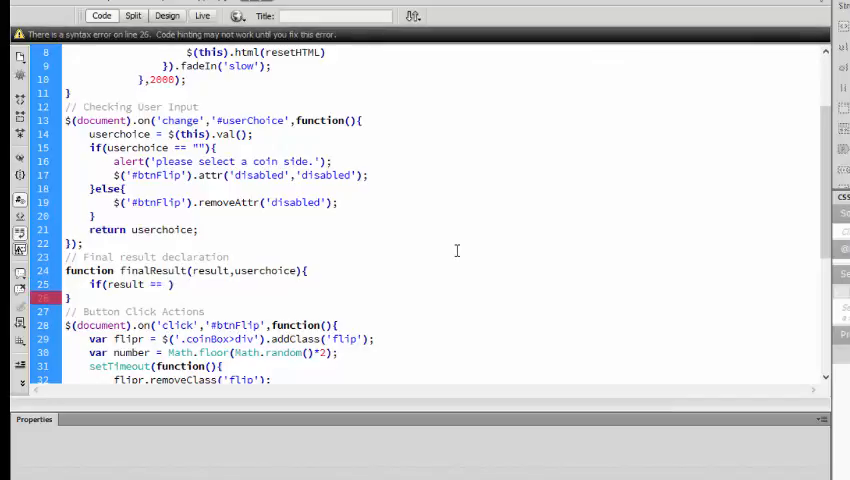
pyautogui.write('userchoice')
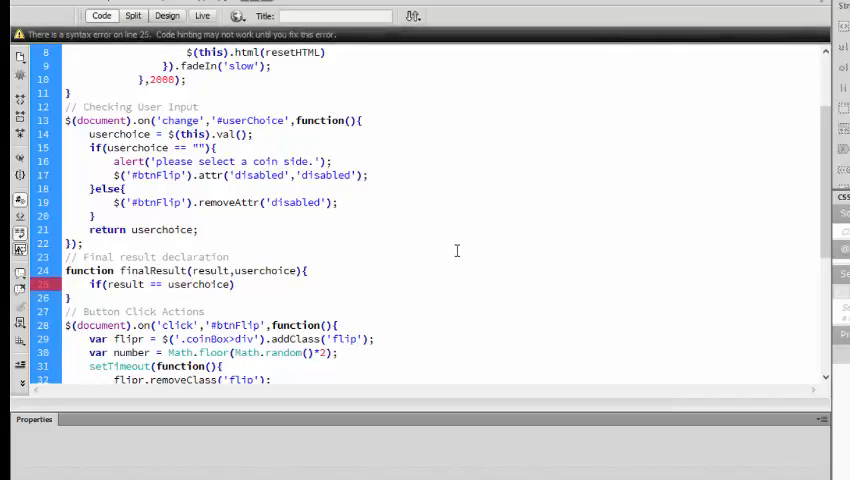
pyautogui.write('{')
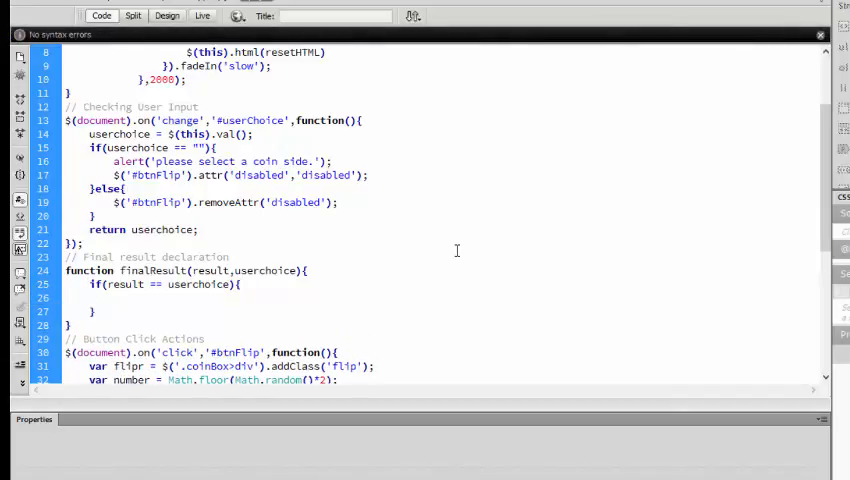
# Write the alert with 'Result :' + result and 'Your Choice :' inside the if block
pyautogui.write('ald')
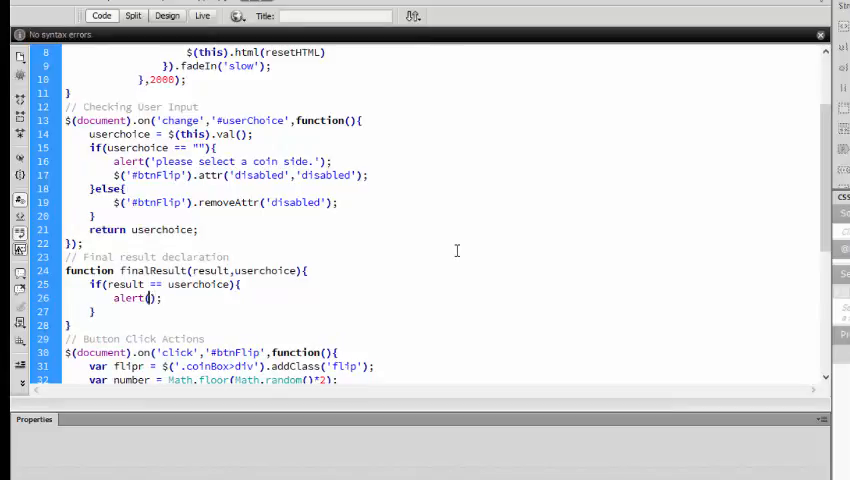
pyautogui.write('""')
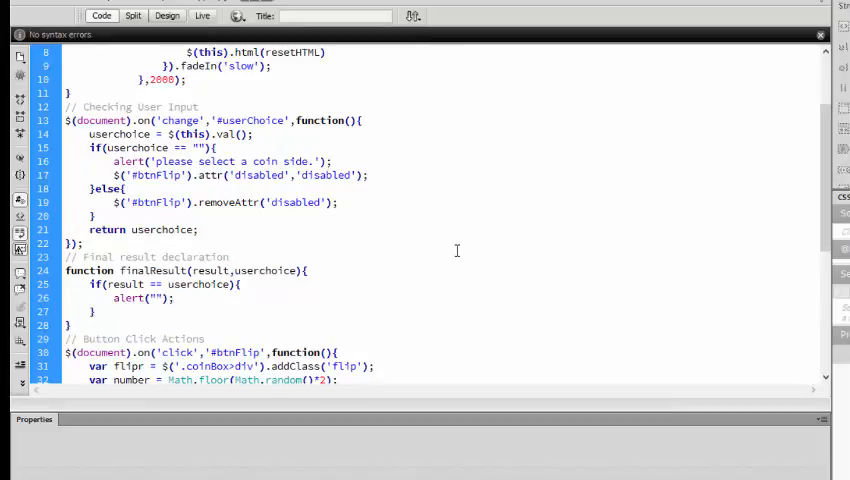
pyautogui.write('Result :')
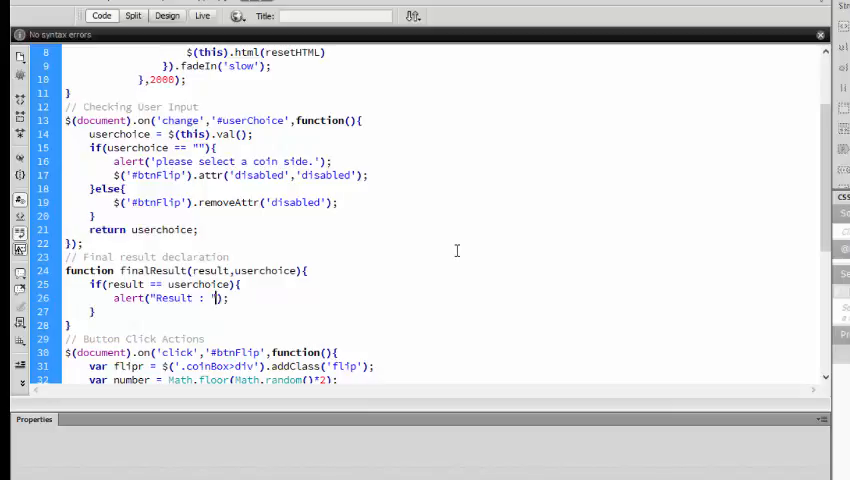
pyautogui.write('+result+" & Y')
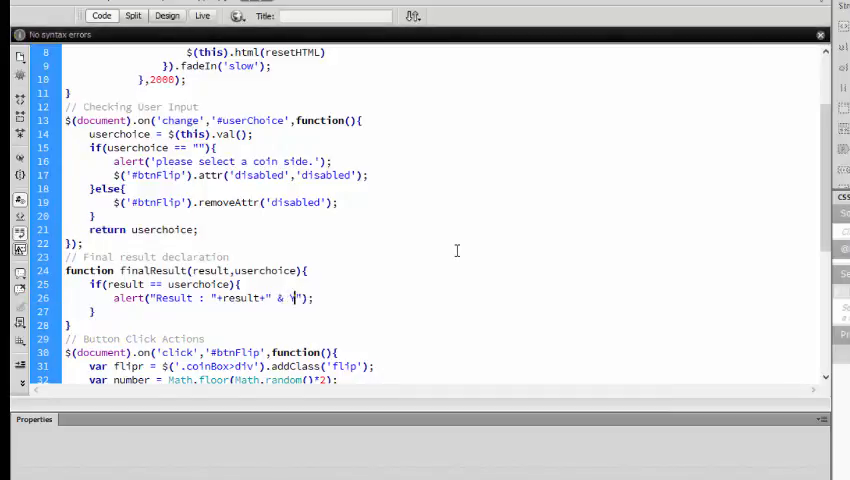
pyautogui.write('Your Choice :')
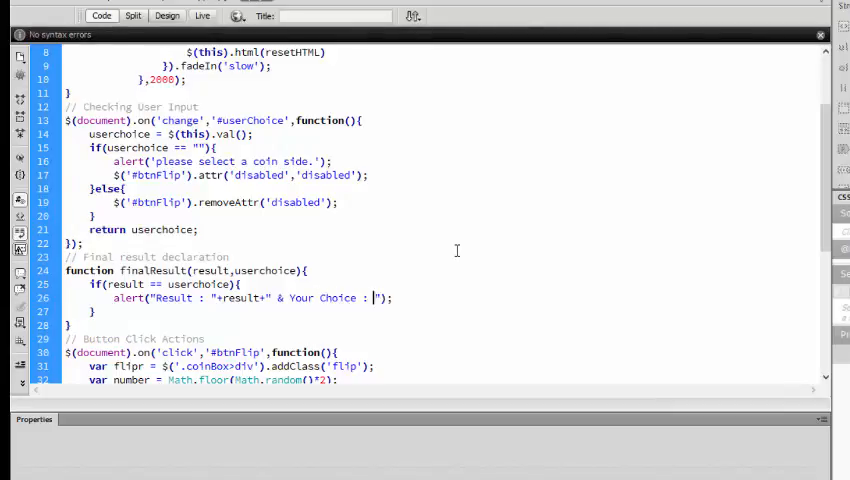
pyautogui.press('BackSpace')
pyautogui.write('+userchoice+" Hence You Won the game')
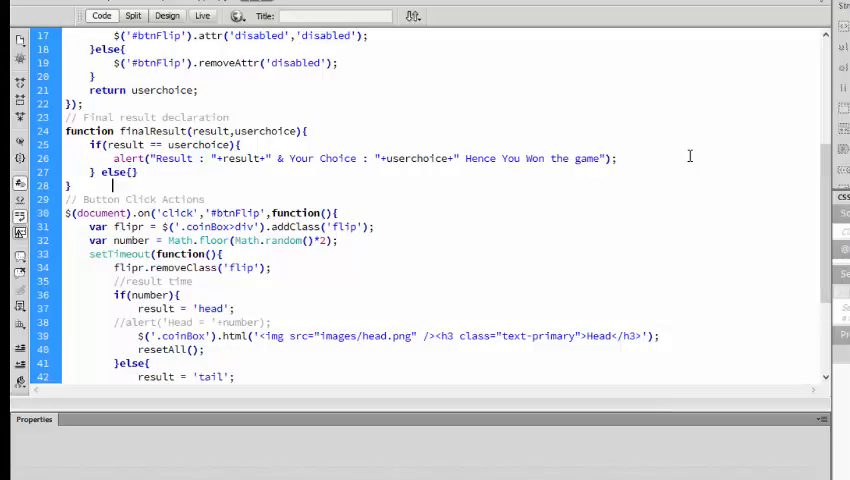
# Add a LOST alert in the else block and call finalResult(result,userchoice) in the flip branch
pyautogui.write('alert("Result : "+result+" & Your Choice : "+userchoice+" Hence You Won the game");')
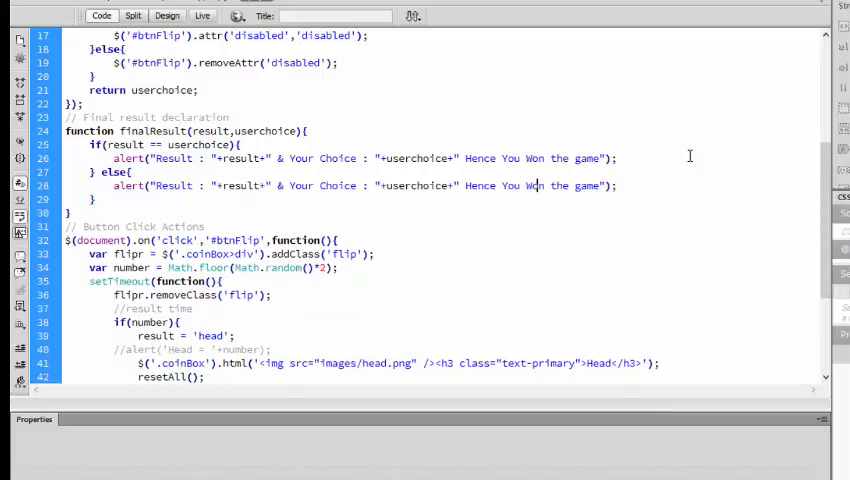
pyautogui.write('LOST')
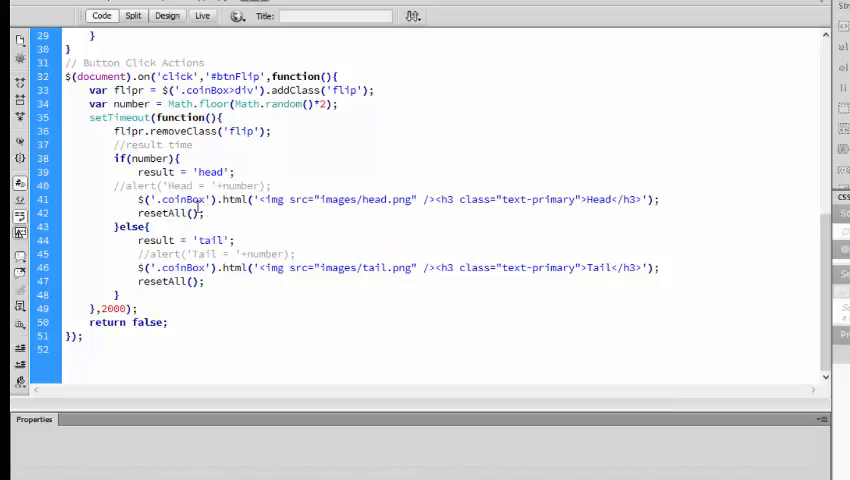
pyautogui.doubleClick(170, 281)
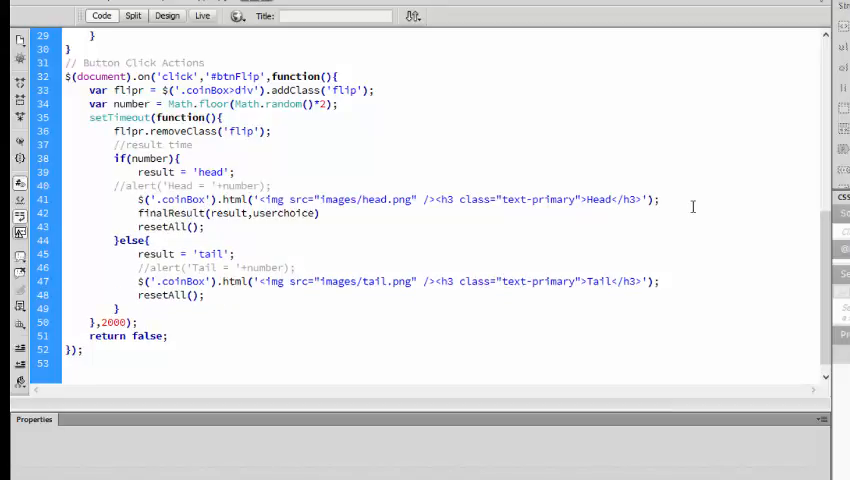
pyautogui.click(317, 281)
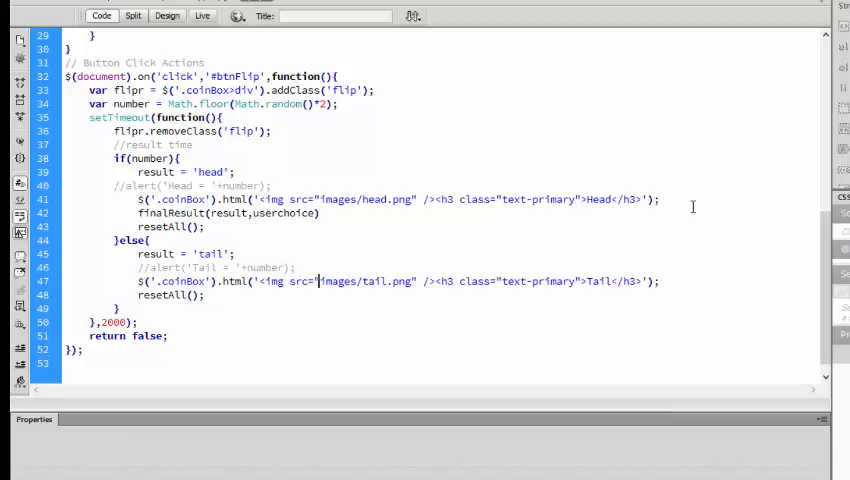
pyautogui.write('finalResult(result,userchoice);')
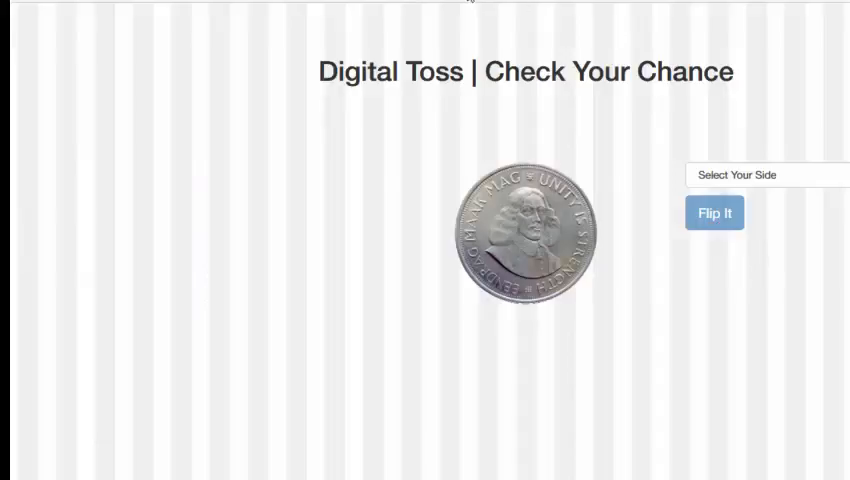
# Flip with Head chosen, then with Tail, dismissing both lost alerts
pyautogui.click(765, 174)
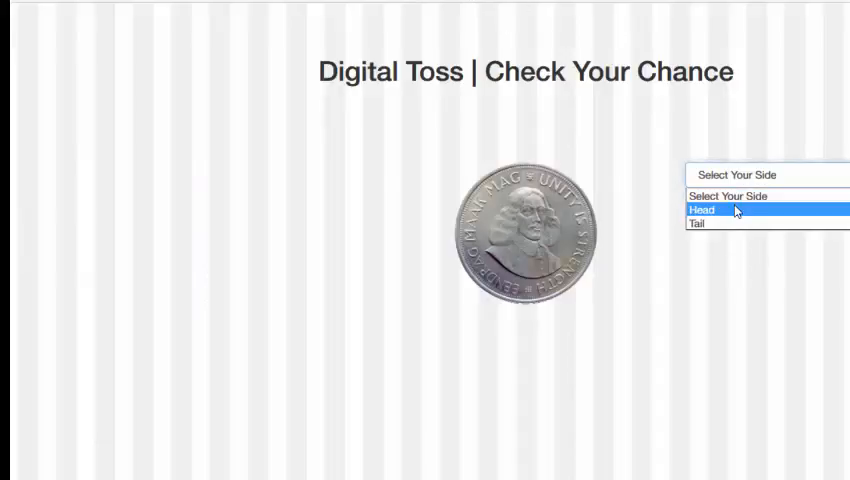
pyautogui.click(702, 209)
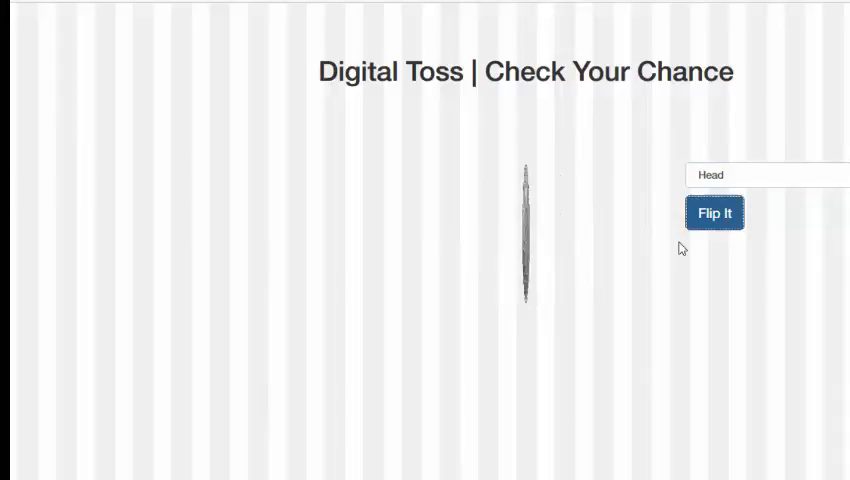
pyautogui.click(714, 213)
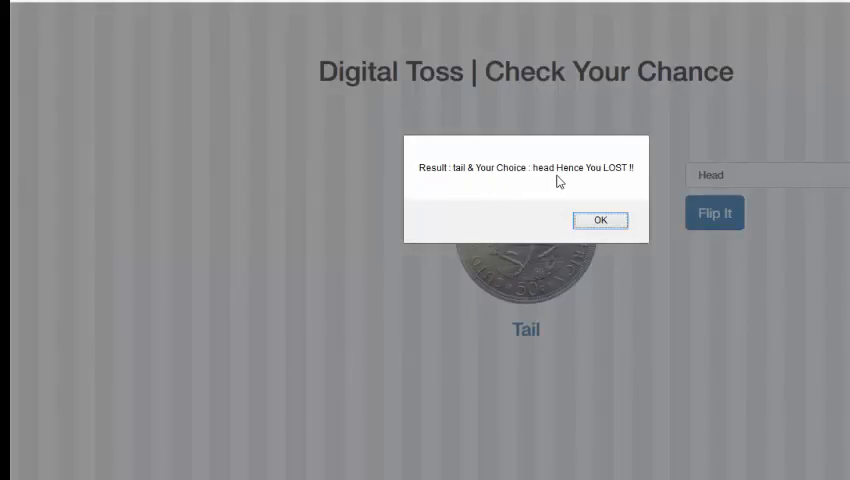
pyautogui.click(600, 219)
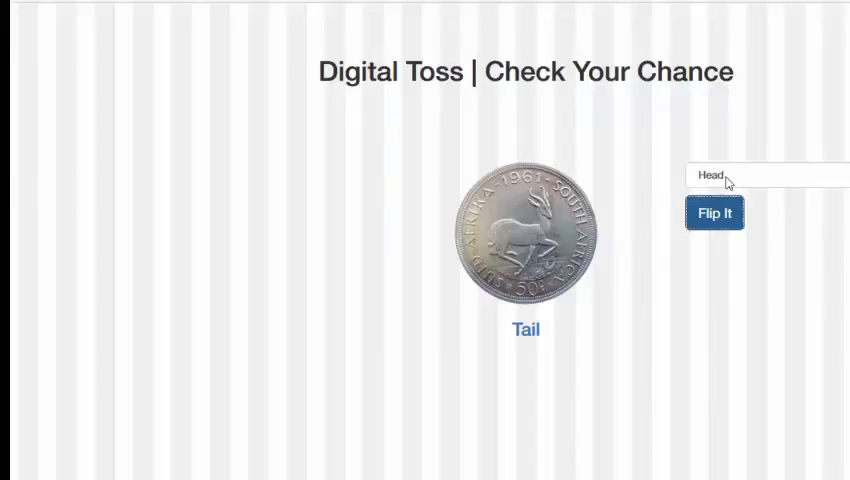
pyautogui.click(714, 213)
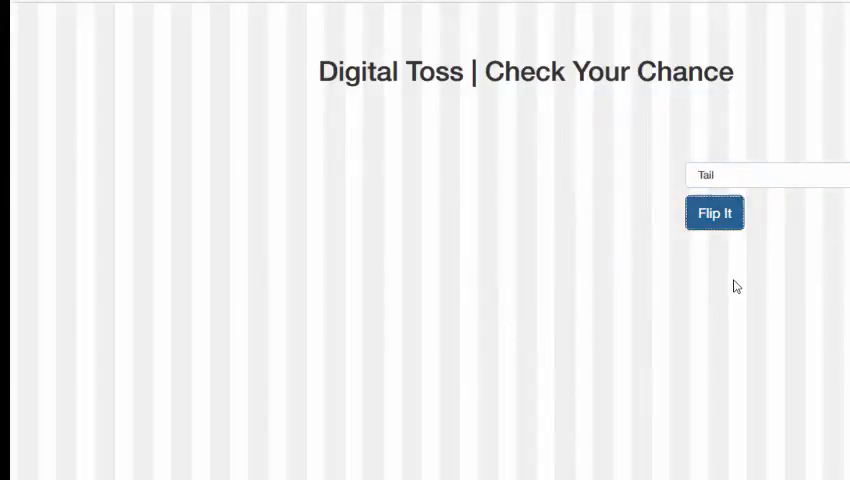
pyautogui.click(714, 212)
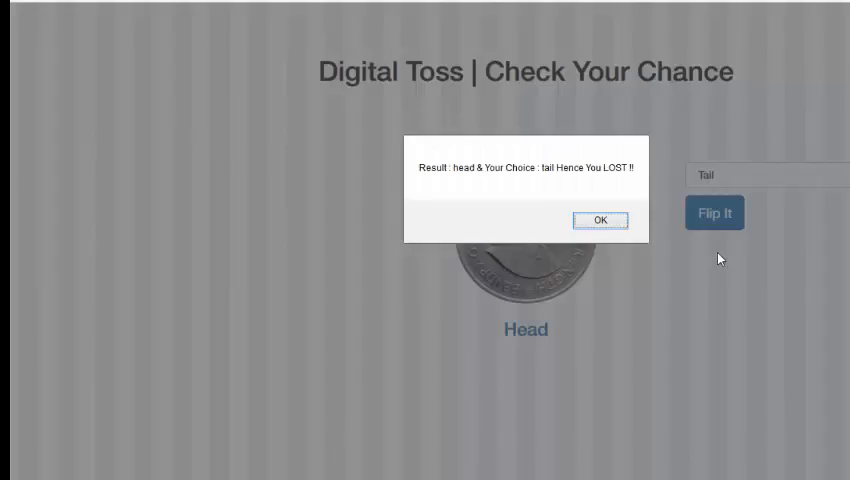
pyautogui.moveTo(476, 184)
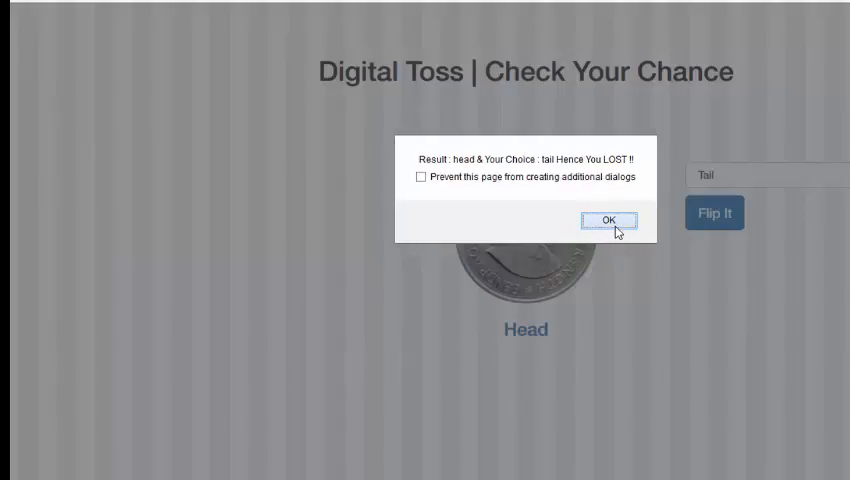
pyautogui.click(608, 219)
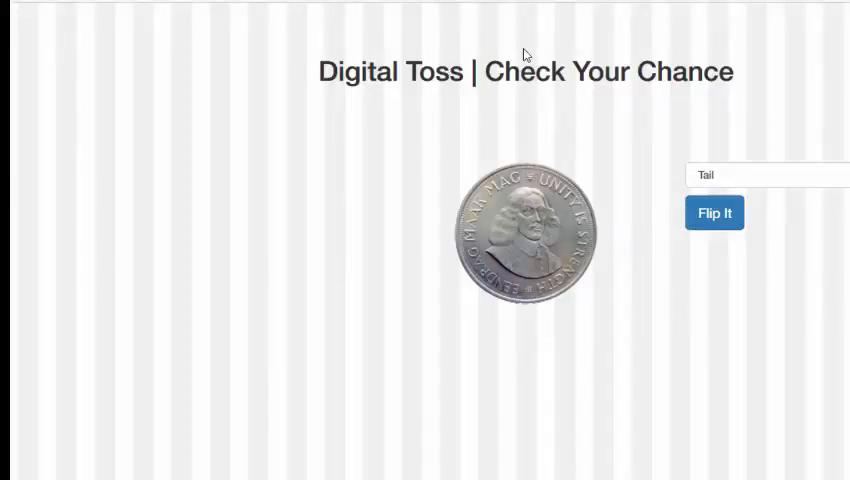
# Switch back to Head and flip twice, dismissing a lost alert and then a won alert
pyautogui.click(714, 212)
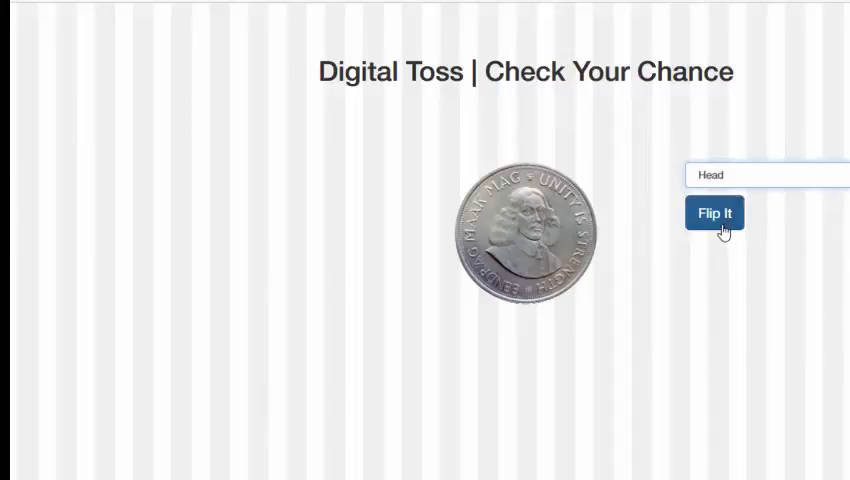
pyautogui.click(714, 213)
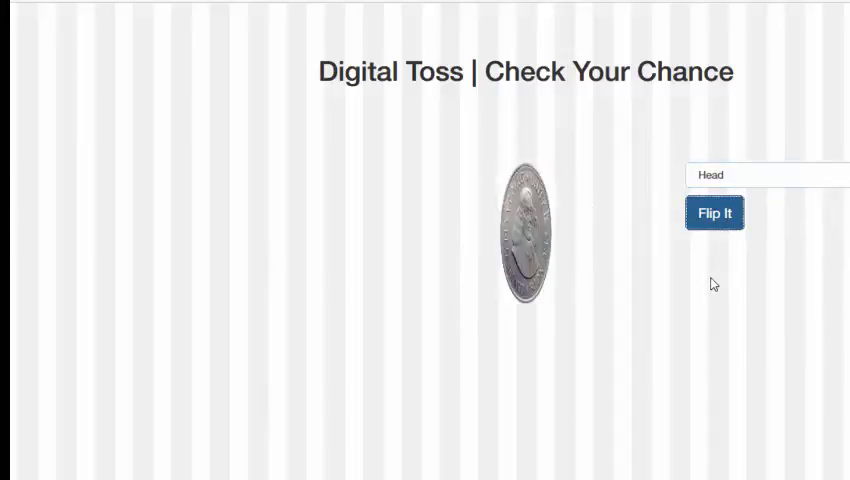
pyautogui.click(714, 213)
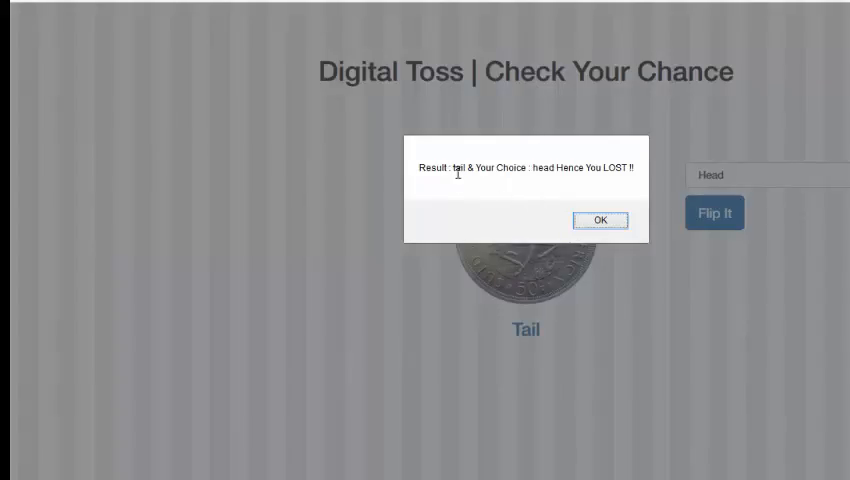
pyautogui.moveTo(600, 220)
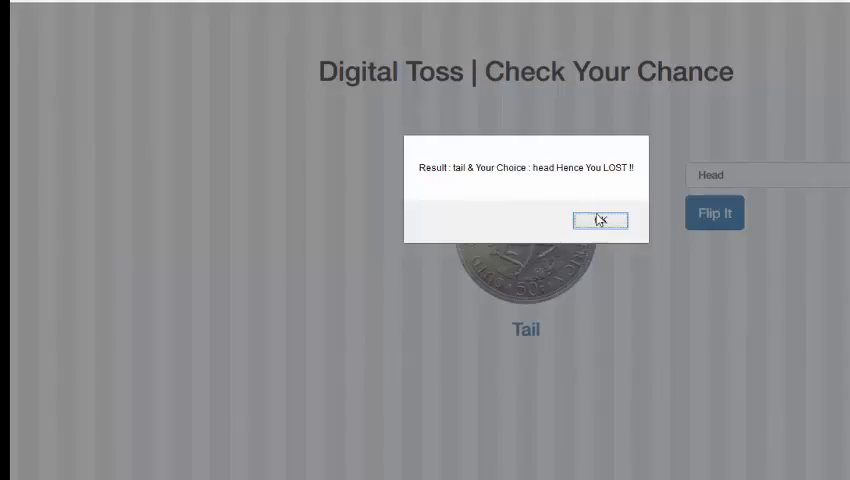
pyautogui.click(600, 220)
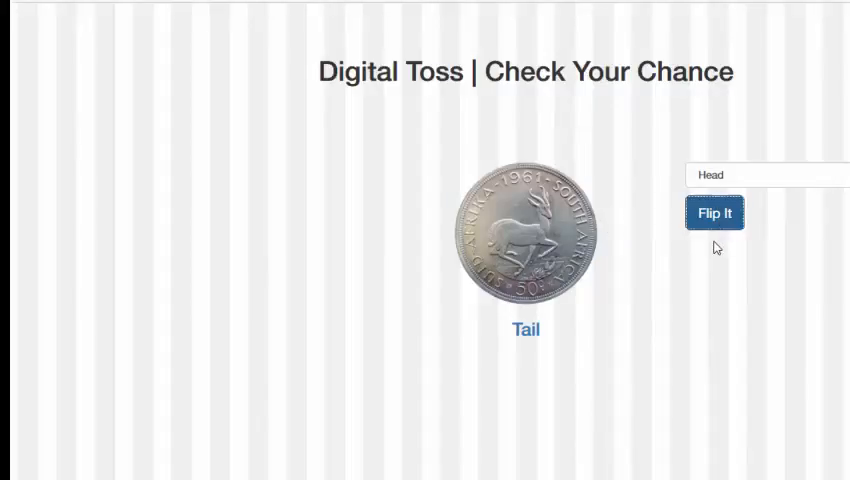
pyautogui.click(714, 213)
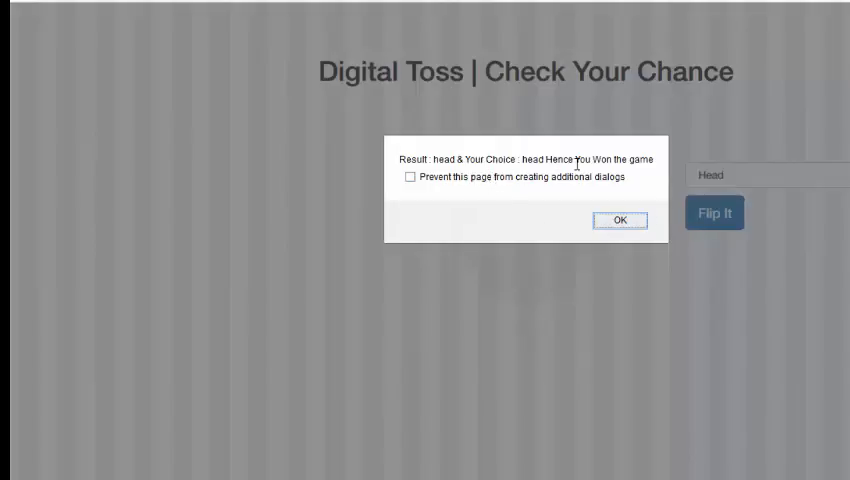
pyautogui.click(620, 220)
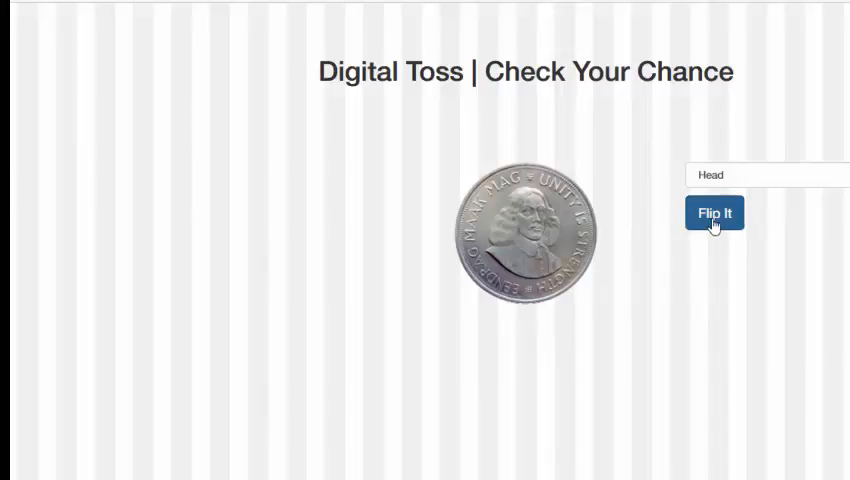
# Flip the coin several more times, dismissing each result alert
pyautogui.click(714, 213)
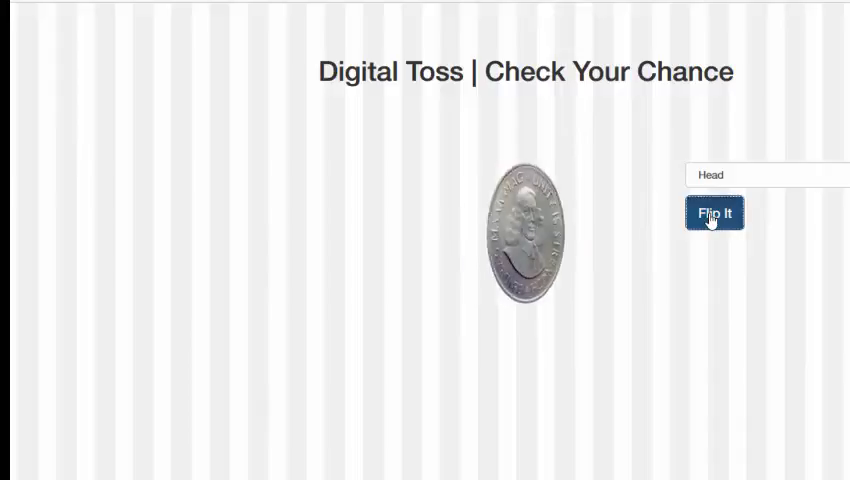
pyautogui.click(714, 212)
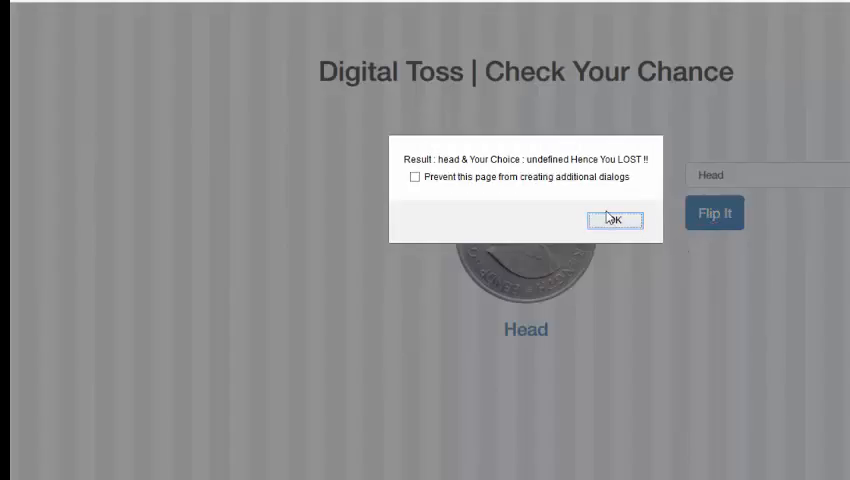
pyautogui.click(615, 219)
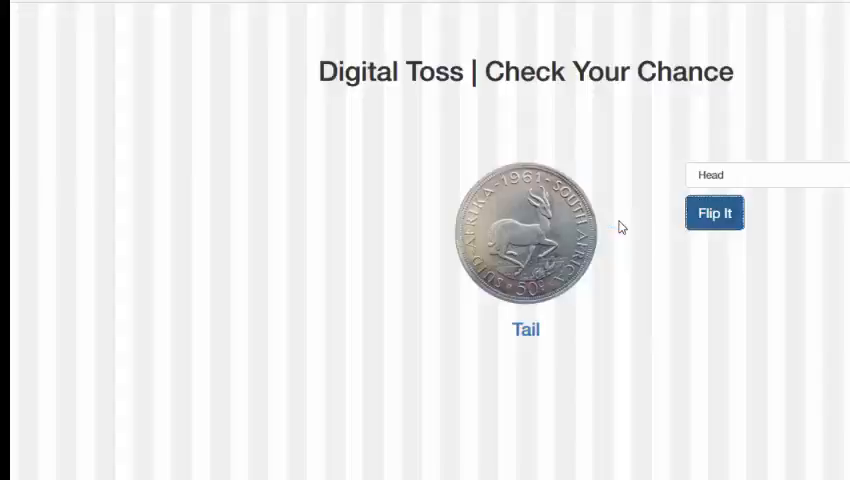
pyautogui.click(714, 212)
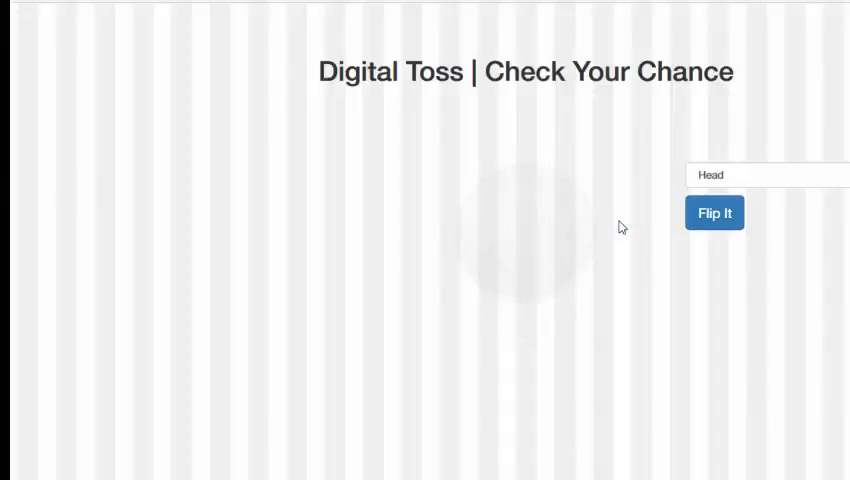
pyautogui.click(714, 212)
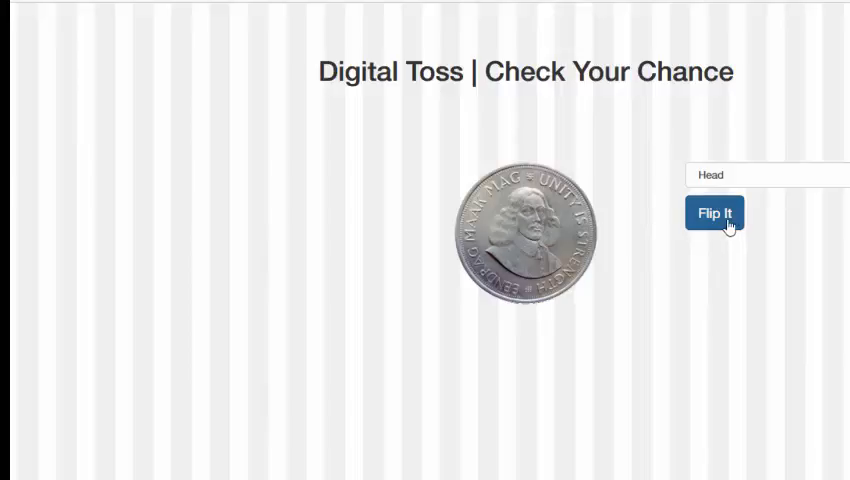
pyautogui.click(714, 213)
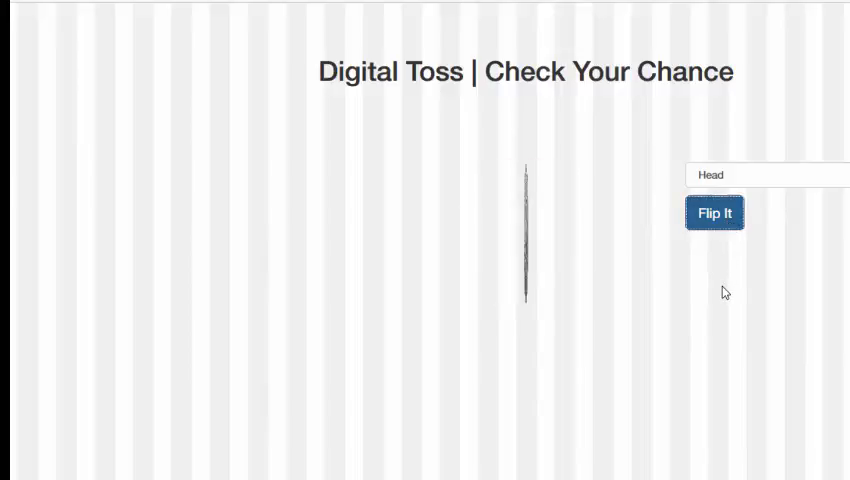
pyautogui.click(714, 212)
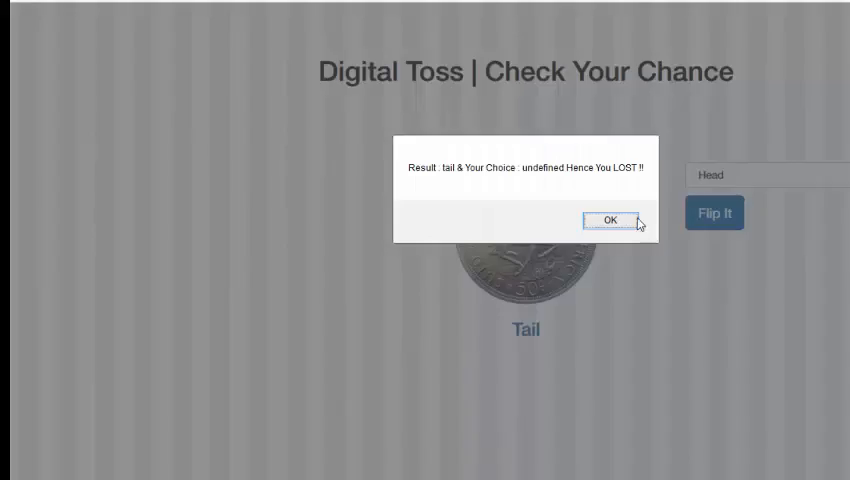
pyautogui.click(610, 220)
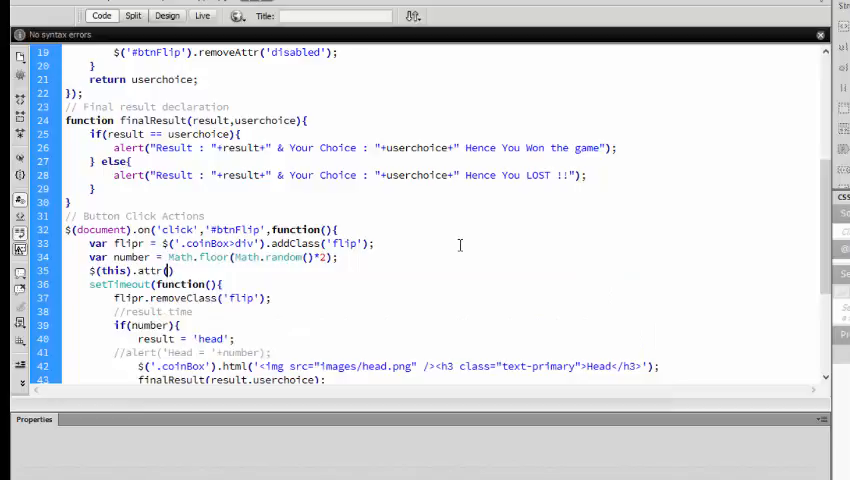
# Disable the Flip button in the click handler and removeAttr('disabled') on #btnFlip in resetHTML's callback
pyautogui.write("disabled','disable'")
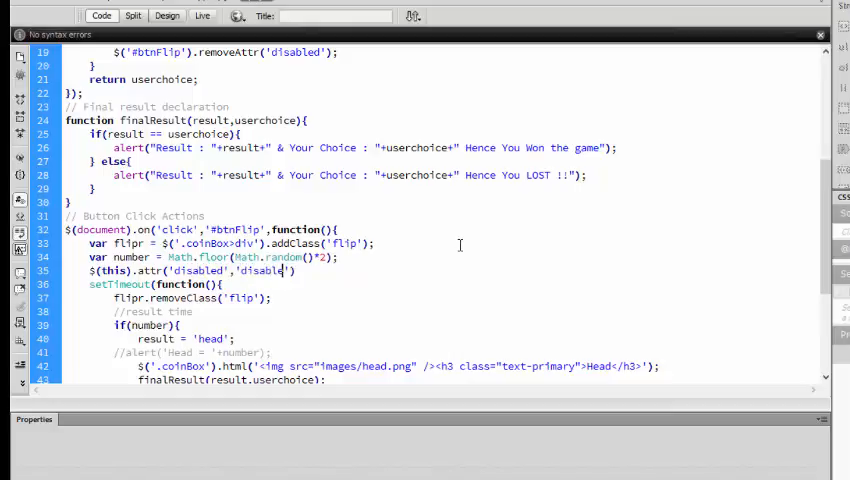
pyautogui.scroll(-3)
pyautogui.write("}).fadeIn('slow',functio);")
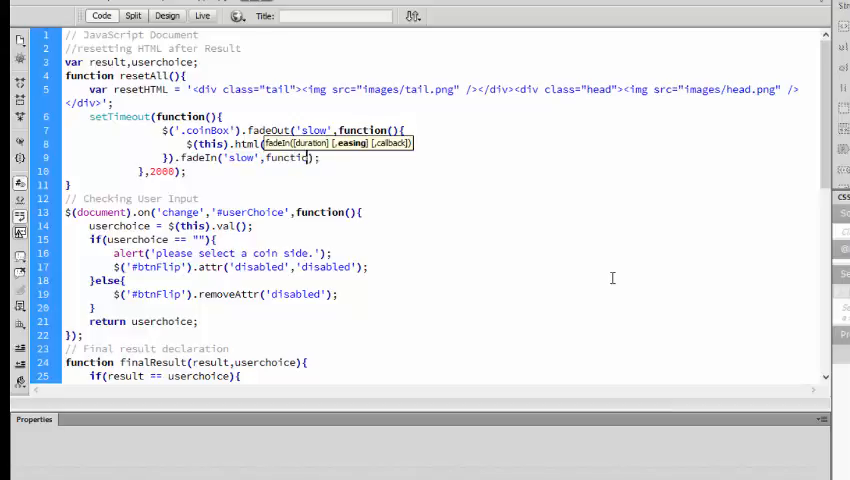
pyautogui.write('resetHTML)')
pyautogui.write('$(')
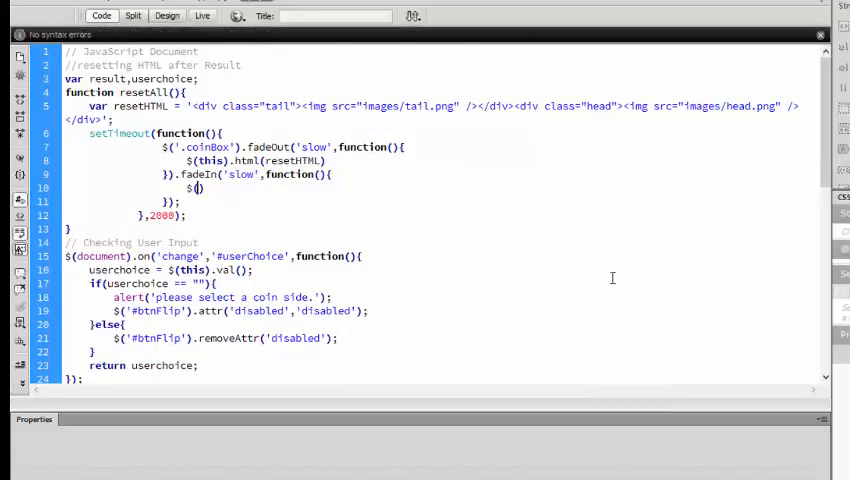
pyautogui.write("#btnFlip'")
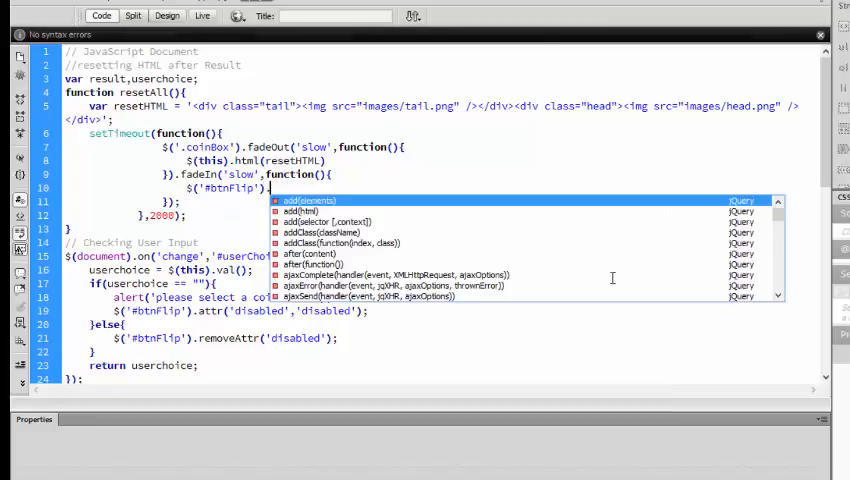
pyautogui.write('remove')
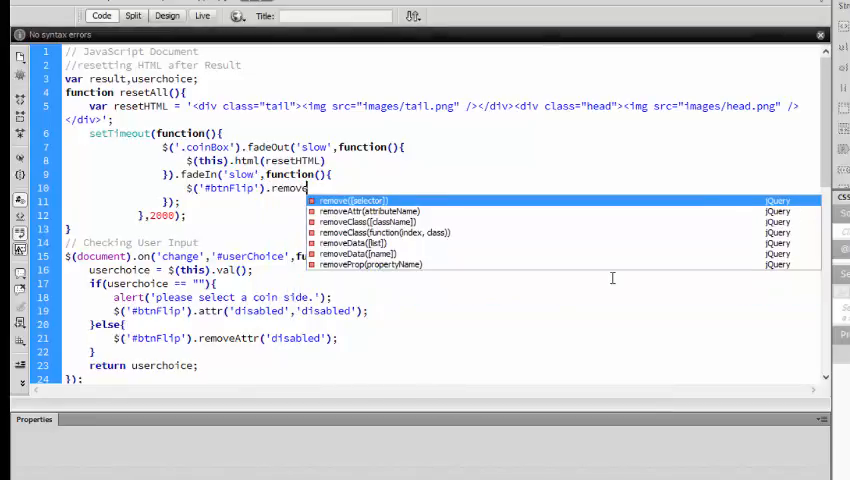
pyautogui.write("Attr('dis")
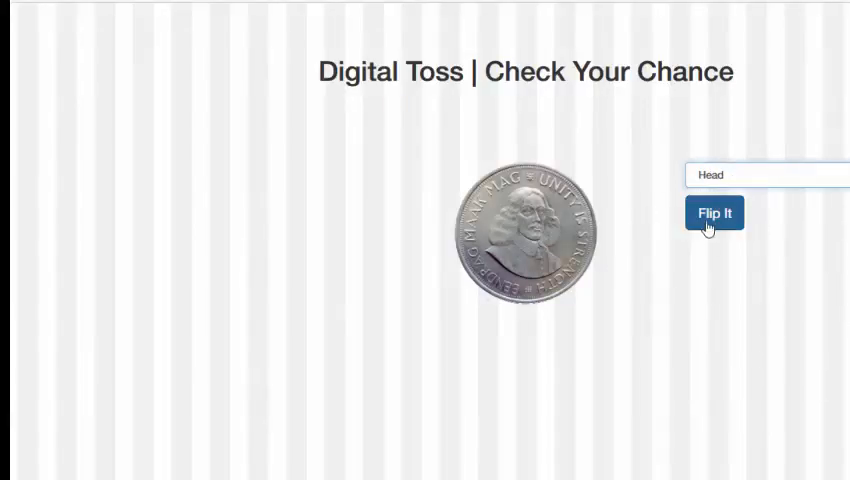
# Flip with Head, confirm extra clicks are blocked mid-flip, and dismiss the lost alert
pyautogui.click(715, 213)
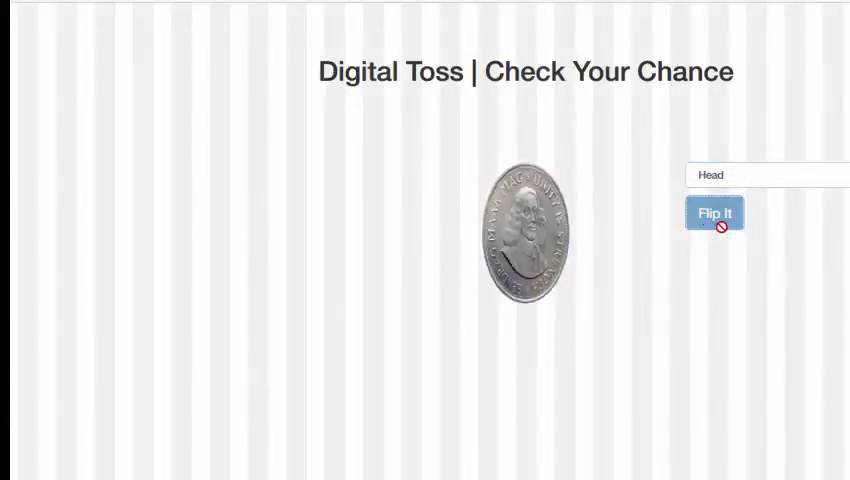
pyautogui.click(714, 212)
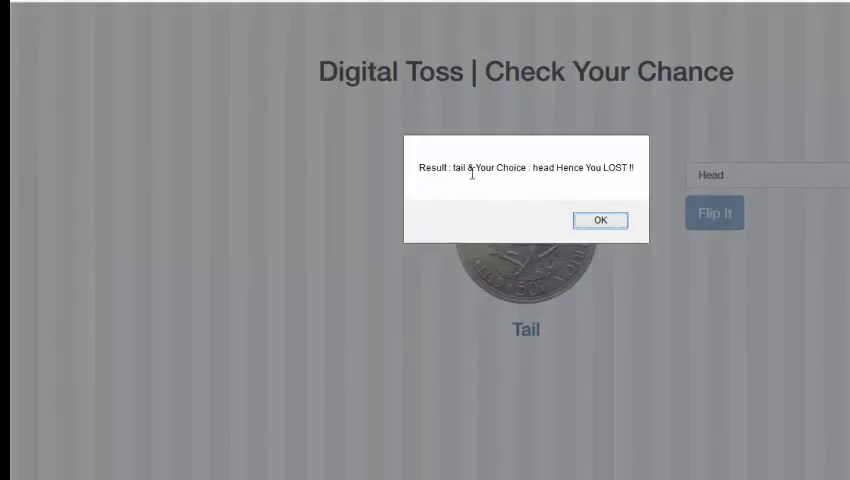
pyautogui.moveTo(547, 183)
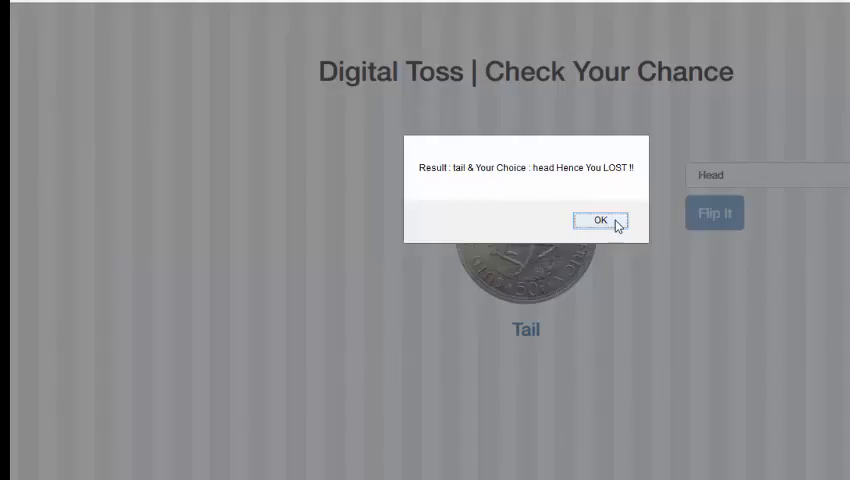
pyautogui.click(597, 219)
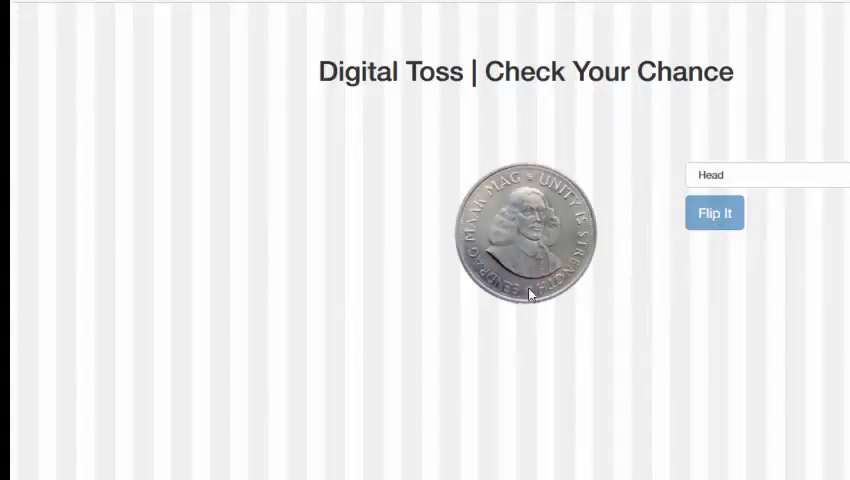
# Choose Tail, flip and dismiss the won alert, confirming Flip It stays blocked before reset
pyautogui.click(765, 175)
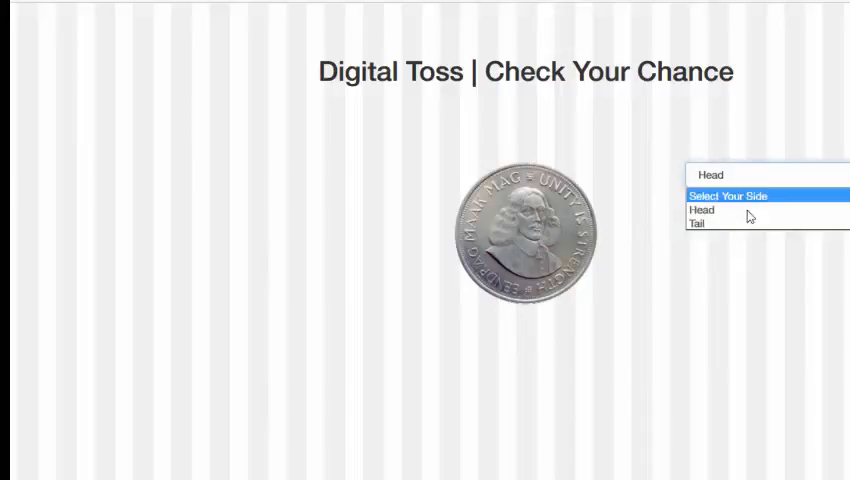
pyautogui.click(697, 222)
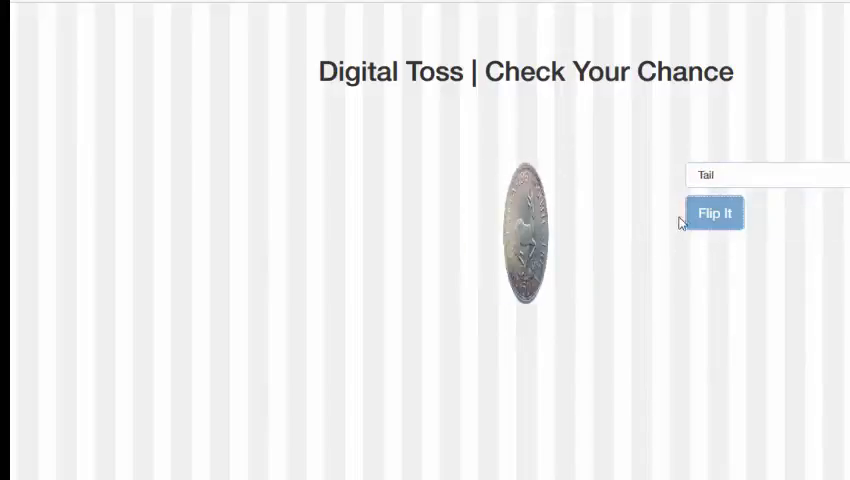
pyautogui.click(714, 213)
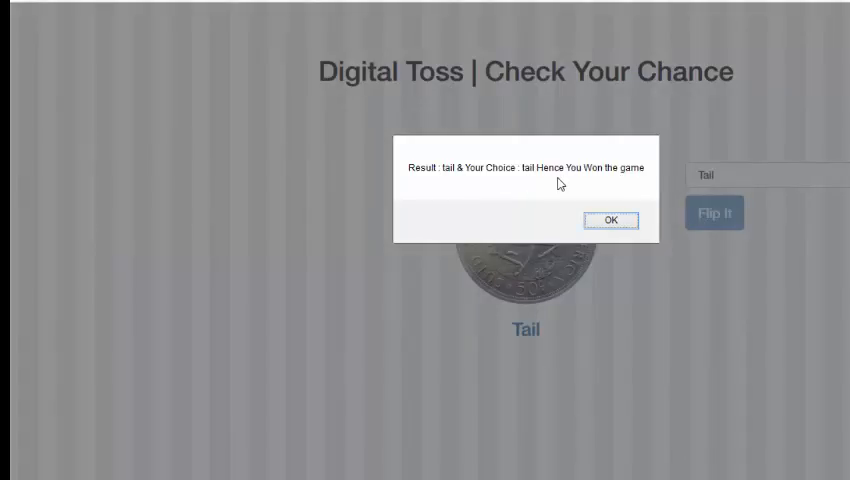
pyautogui.click(611, 220)
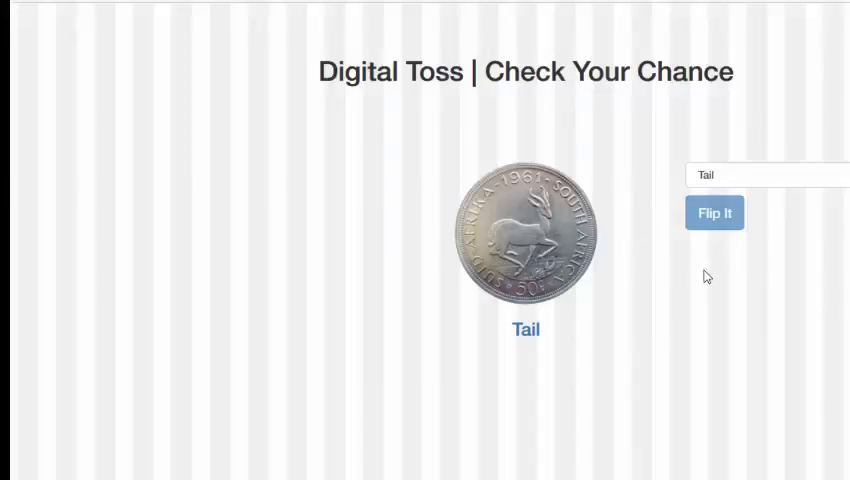
pyautogui.click(714, 212)
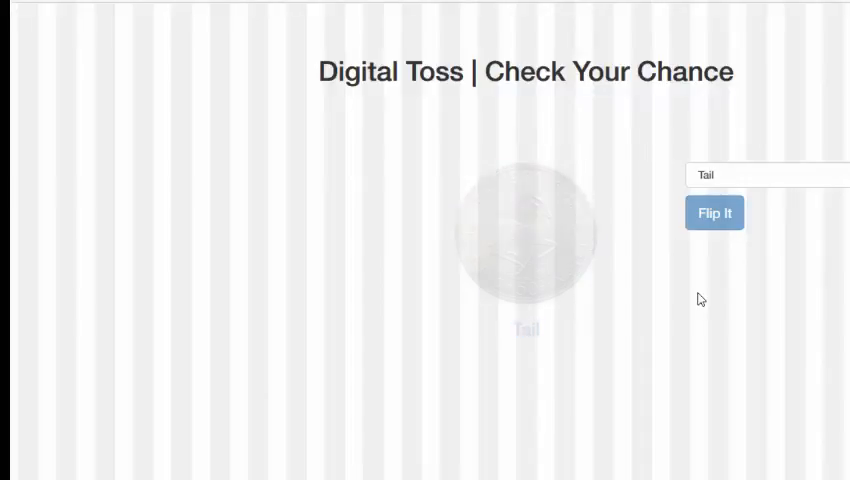
pyautogui.click(714, 212)
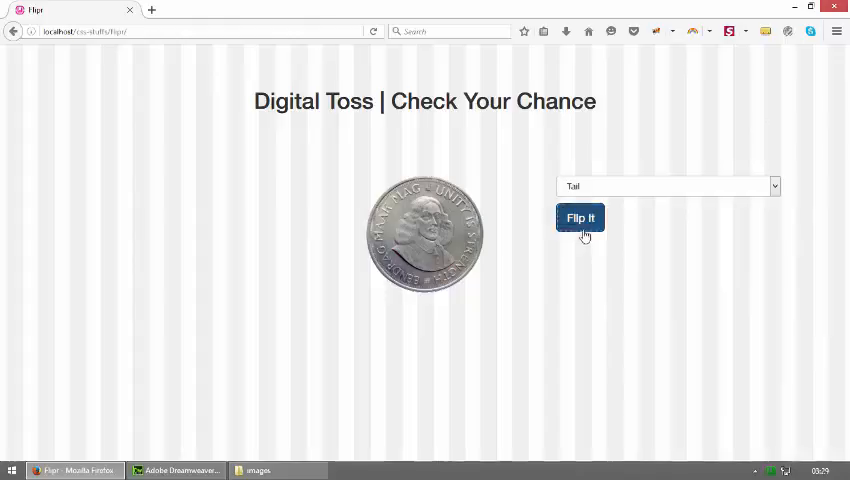
# Click Flip It repeatedly to confirm it works again after the reset
pyautogui.click(580, 217)
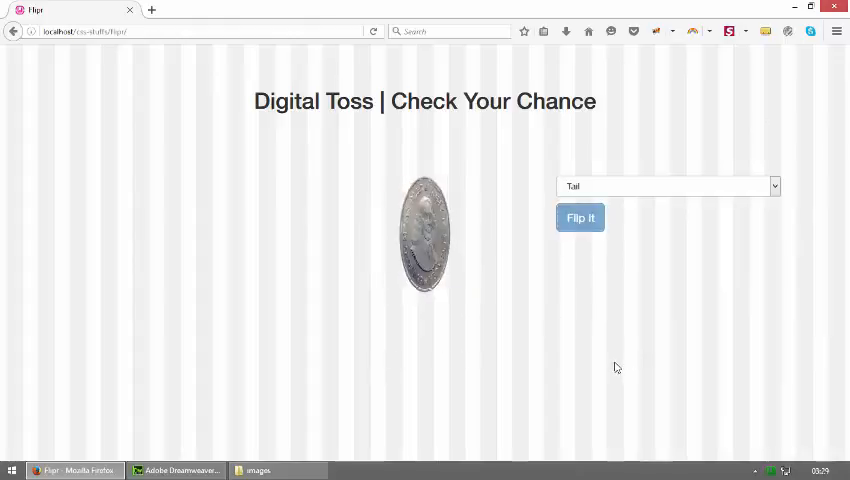
pyautogui.click(580, 218)
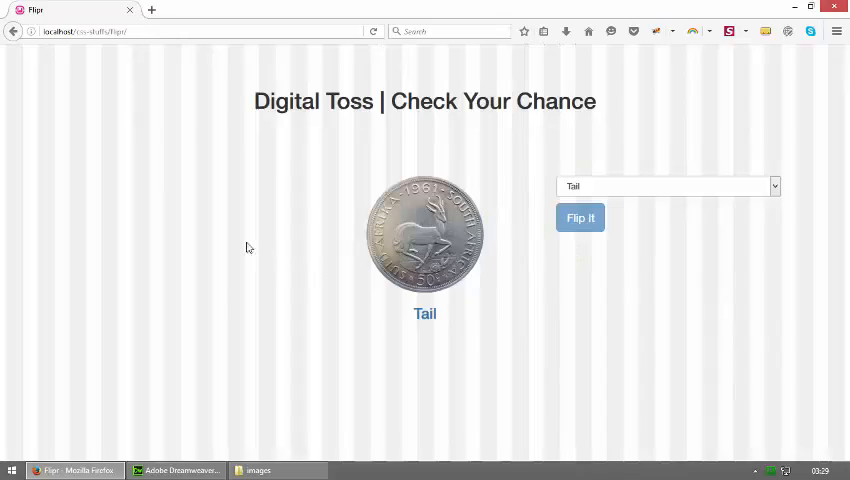
pyautogui.click(580, 217)
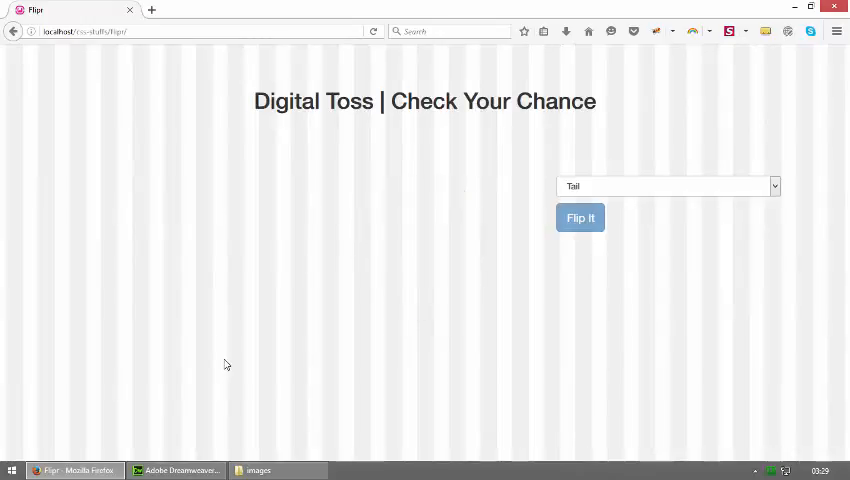
pyautogui.click(580, 218)
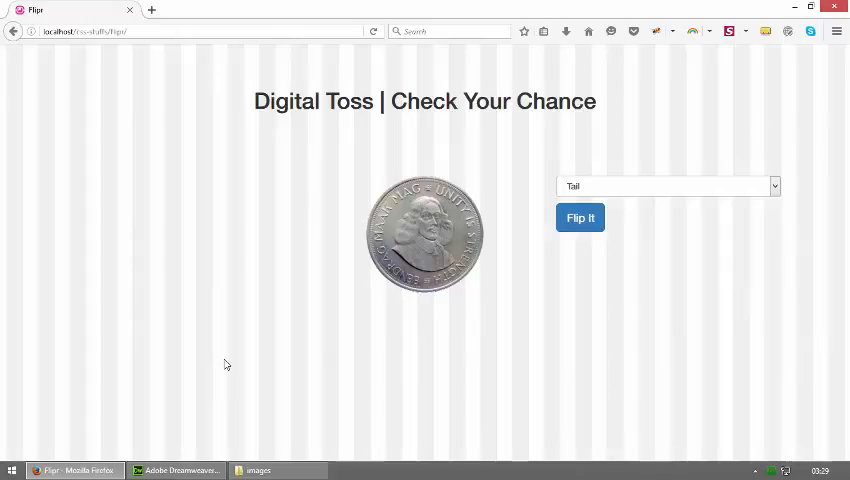
pyautogui.click(580, 217)
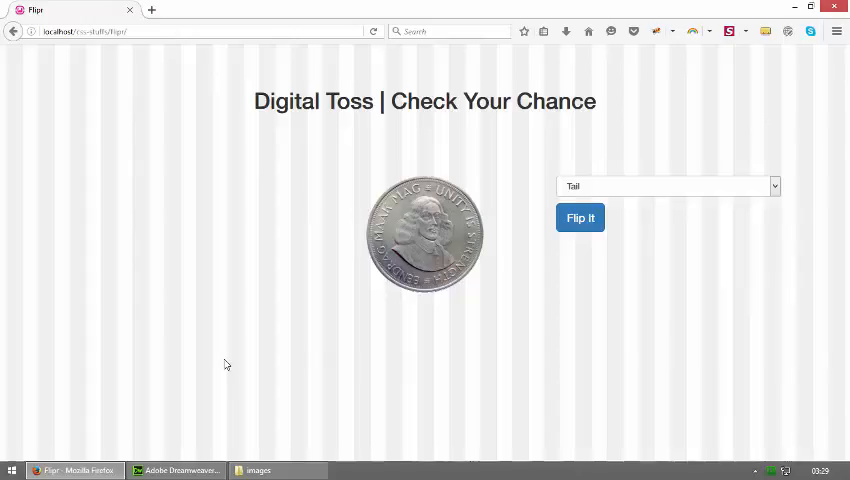
pyautogui.moveTo(605, 217)
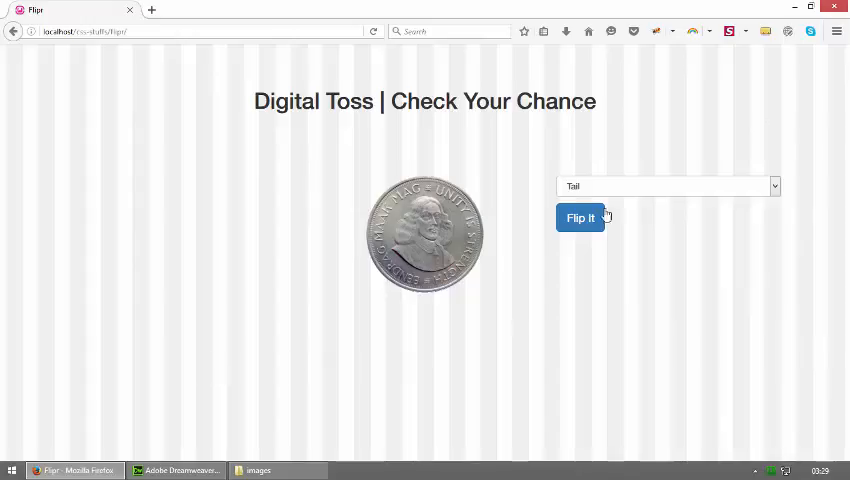
# Flip with Head, dismiss the lost alert, then minimize Firefox and the images folder
pyautogui.click(580, 217)
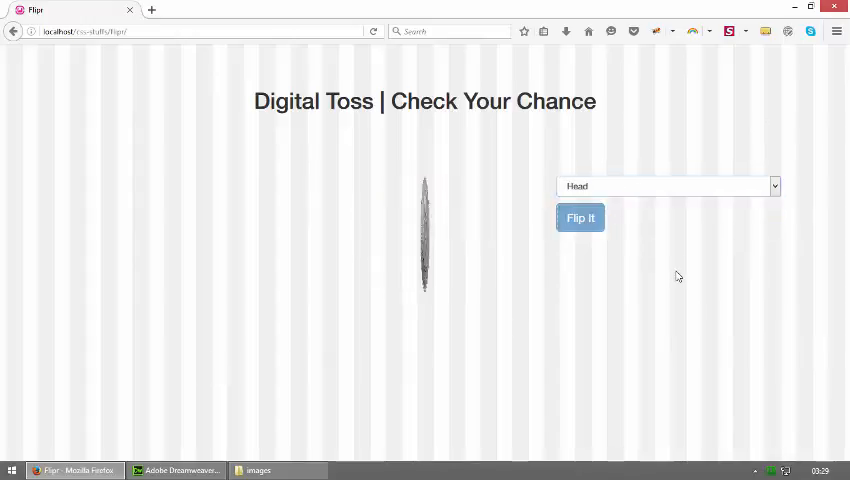
pyautogui.click(580, 217)
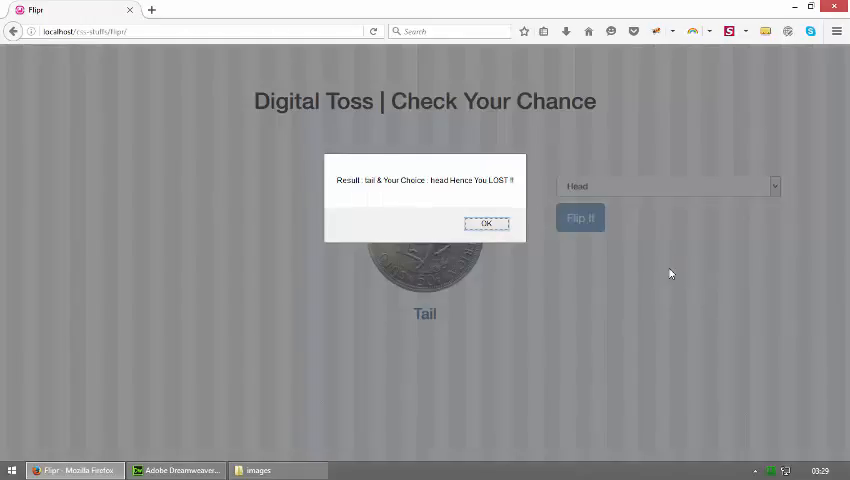
pyautogui.click(486, 222)
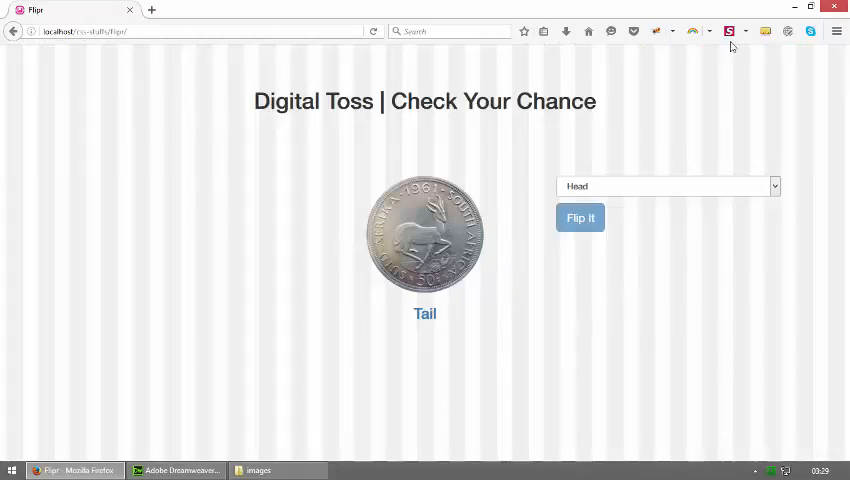
pyautogui.click(258, 470)
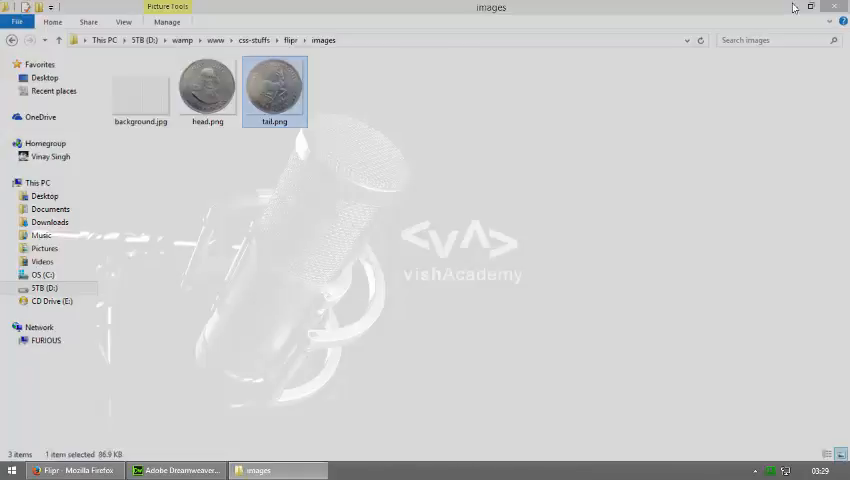
pyautogui.click(832, 7)
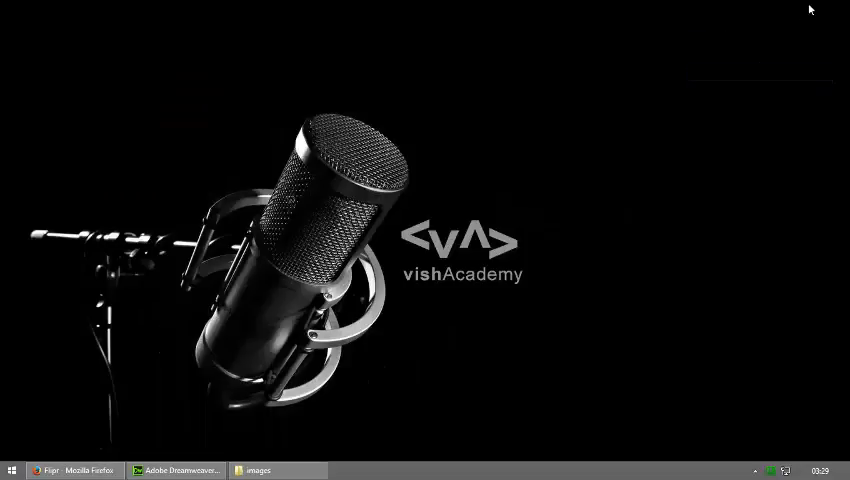